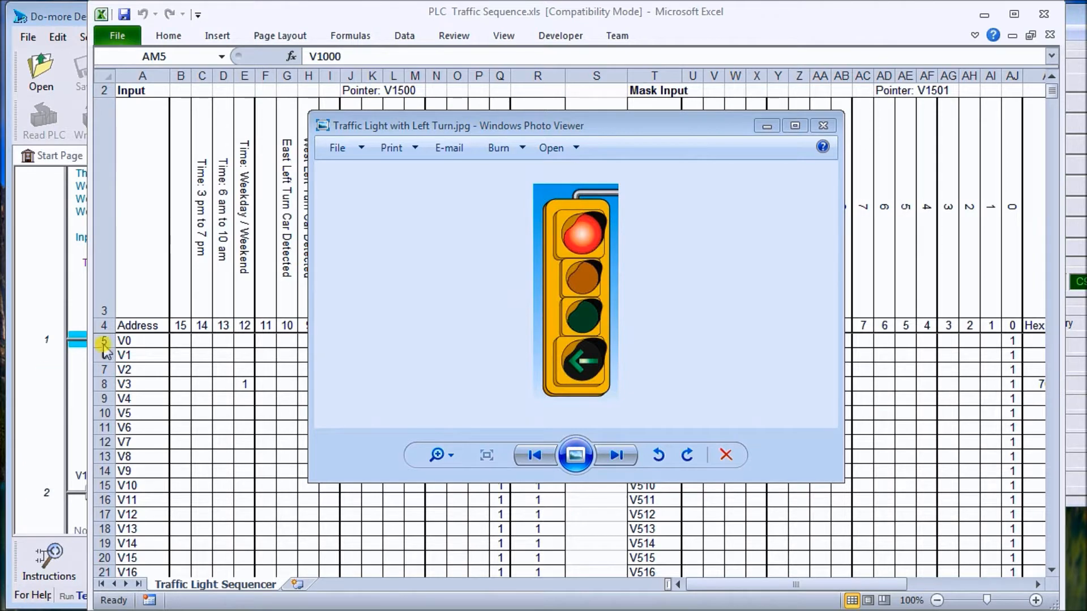
{"action": "mouse_move", "coordinate": [551, 375]}
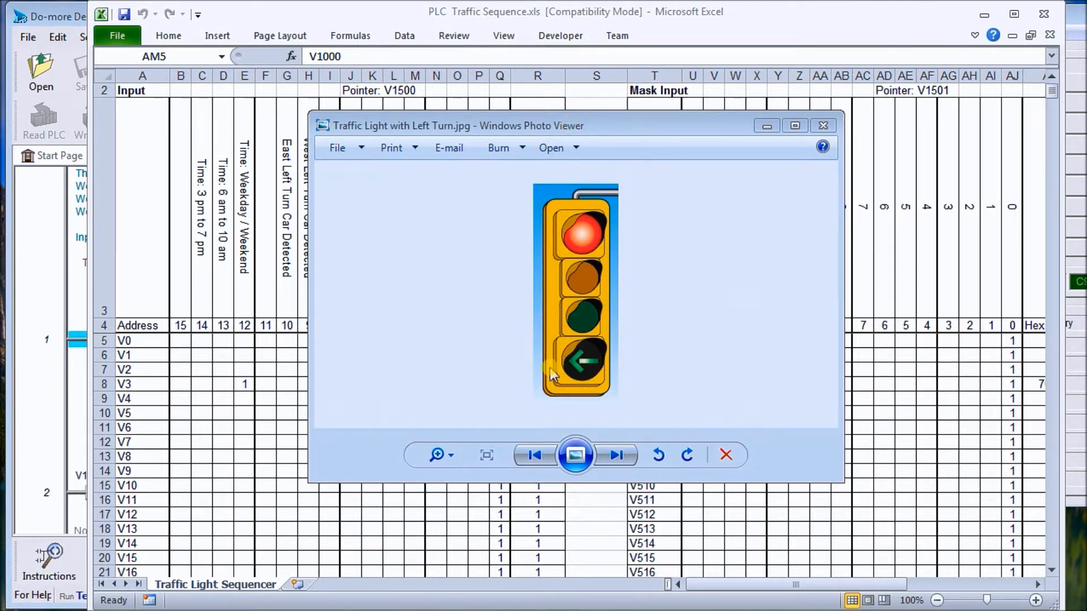
{"action": "mouse_move", "coordinate": [637, 212]}
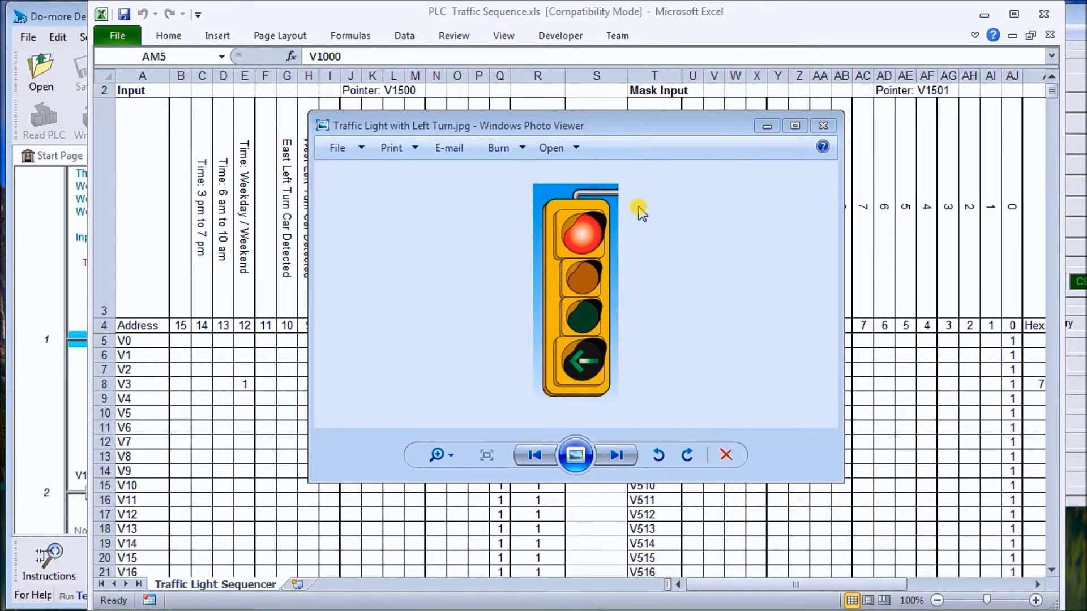
{"action": "mouse_move", "coordinate": [500, 350]}
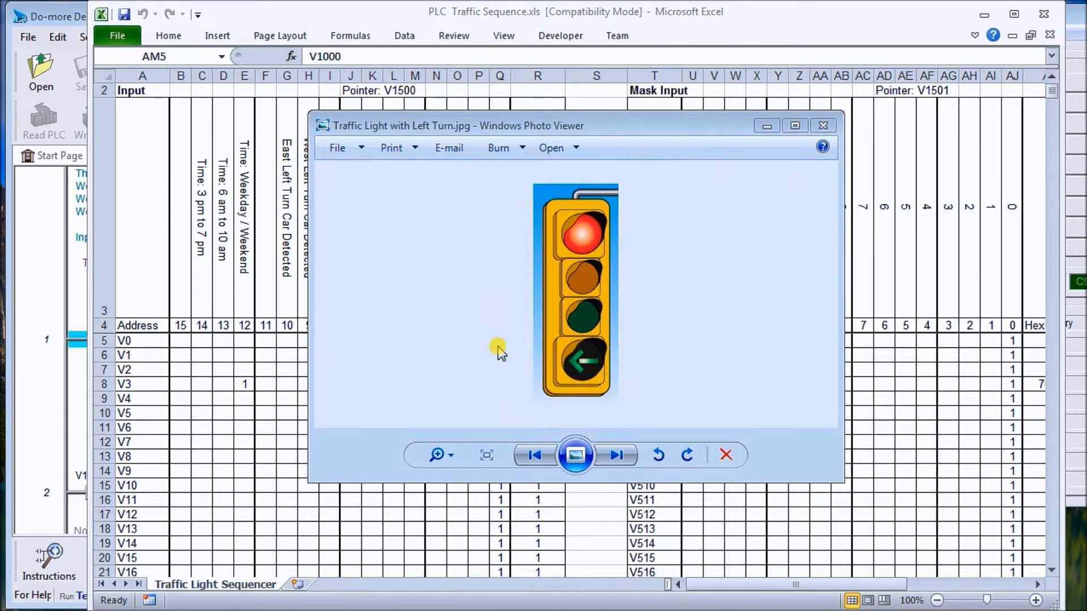
{"action": "mouse_move", "coordinate": [620, 193]}
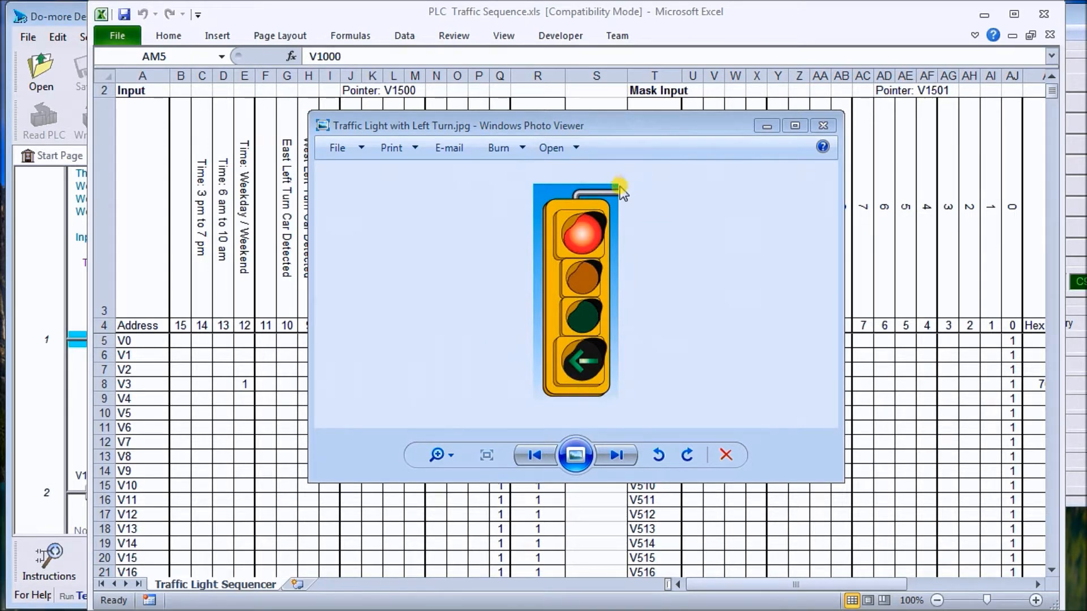
{"action": "mouse_move", "coordinate": [601, 422]}
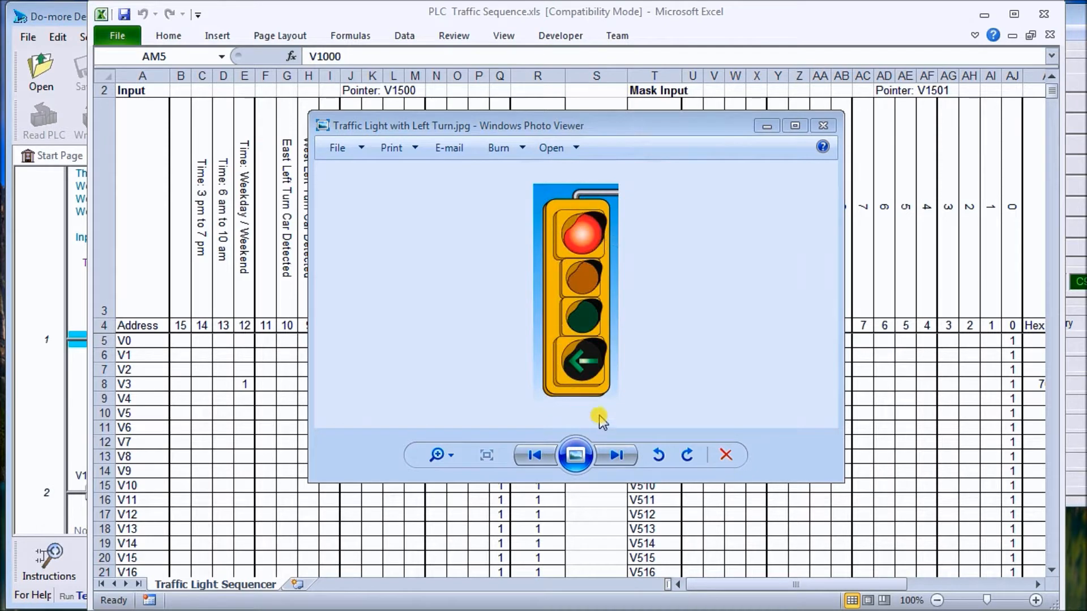
{"action": "mouse_move", "coordinate": [583, 279]}
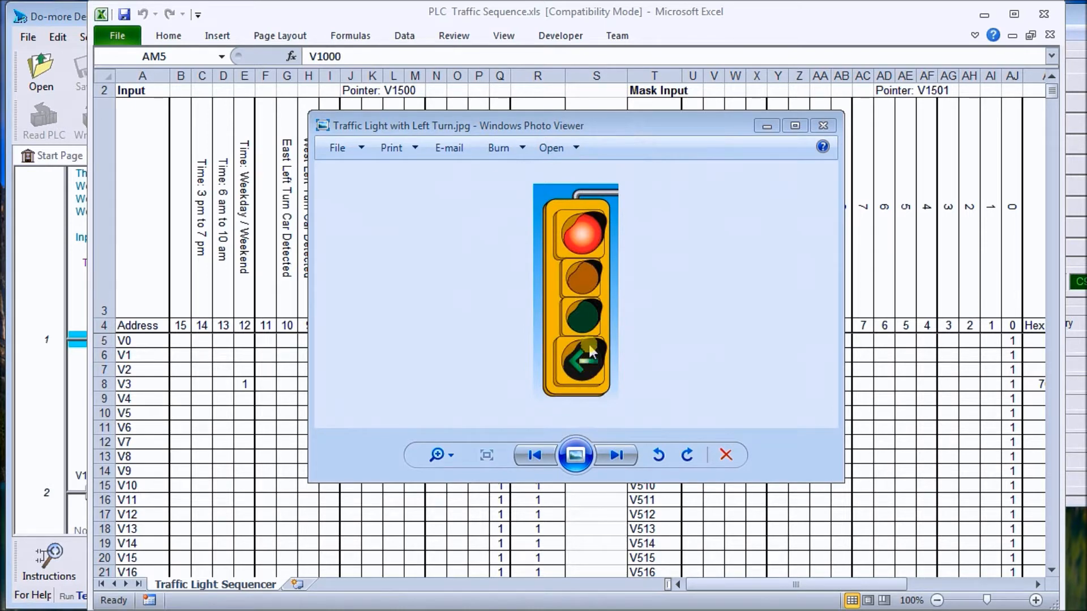
{"action": "mouse_move", "coordinate": [585, 322]}
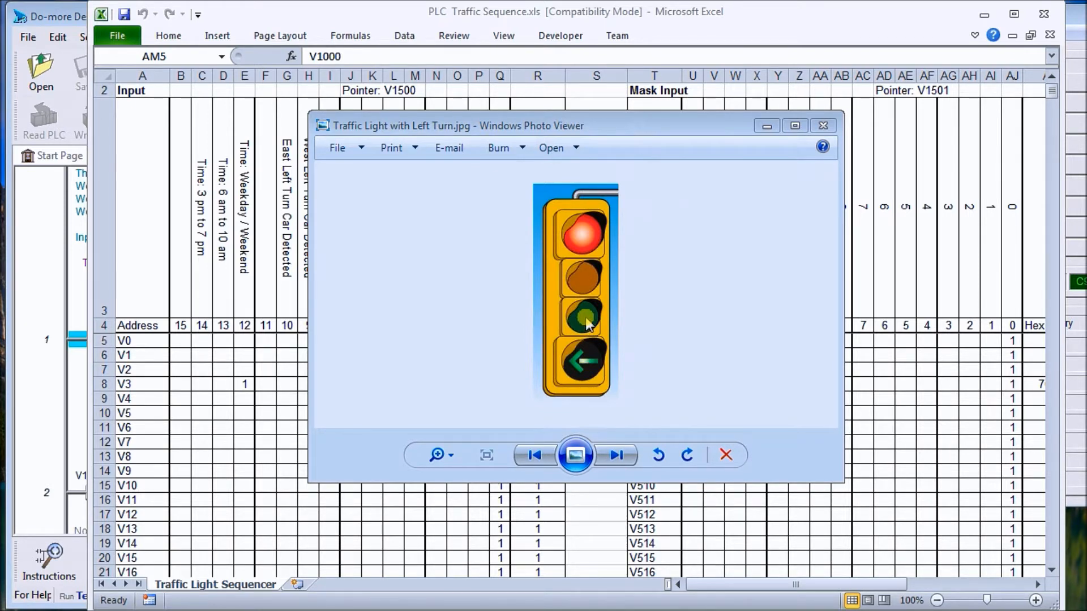
{"action": "mouse_move", "coordinate": [711, 202]}
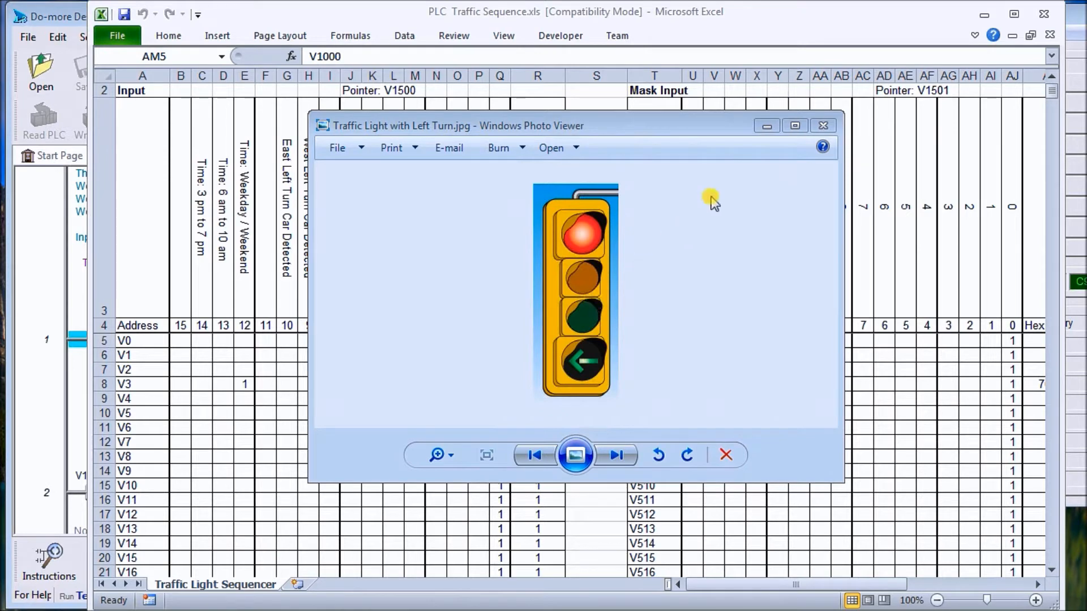
{"action": "mouse_move", "coordinate": [706, 289]}
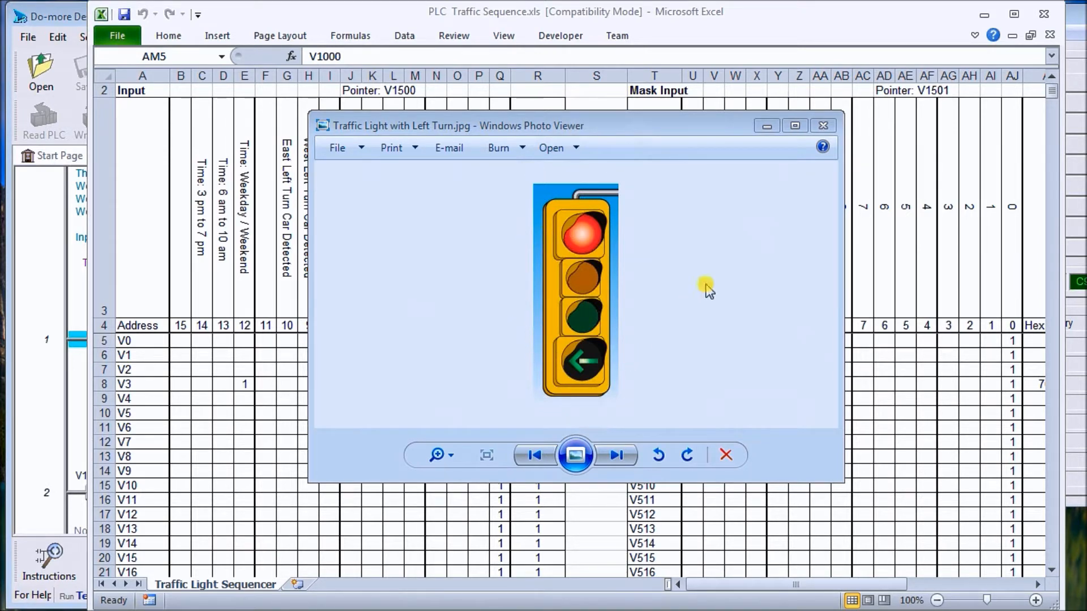
{"action": "mouse_move", "coordinate": [779, 212]}
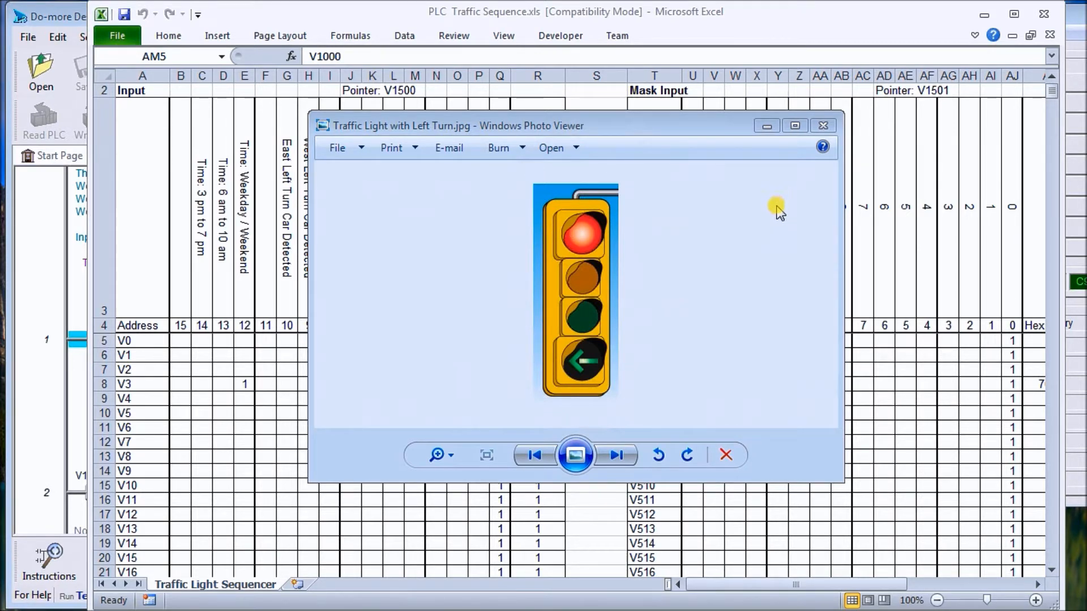
{"action": "mouse_move", "coordinate": [824, 126]}
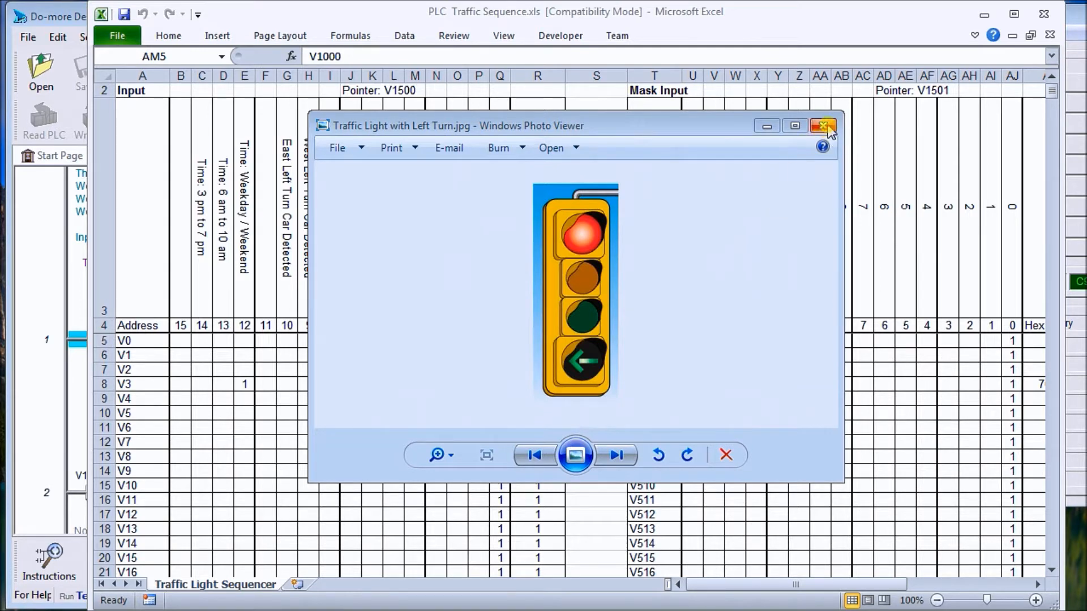
{"action": "mouse_move", "coordinate": [824, 126]}
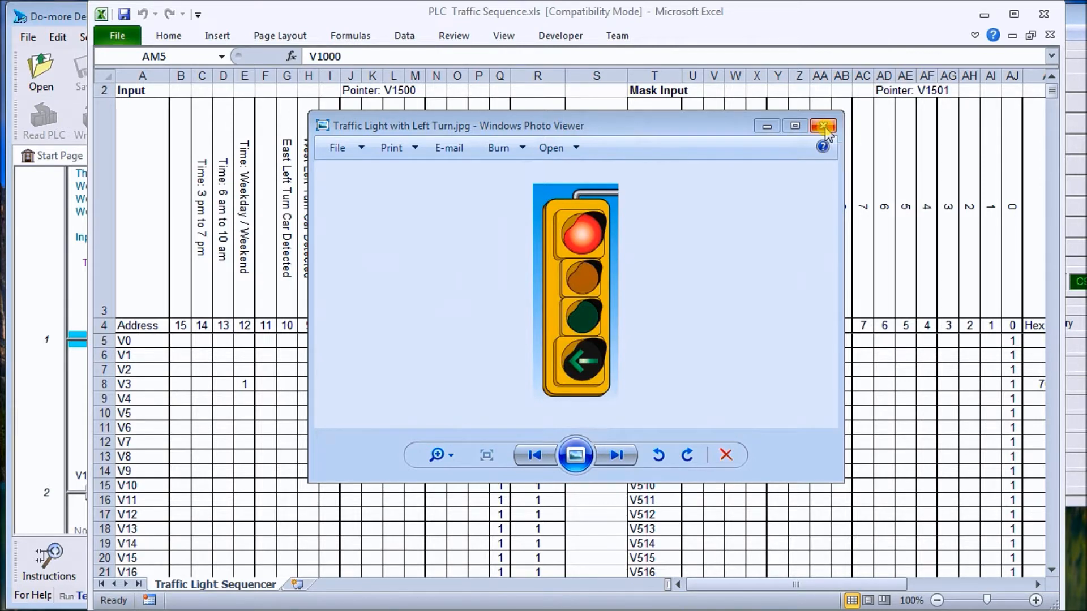
- Close the traffic-light photo viewer so the Excel input table is fully visible again
{"action": "left_click", "coordinate": [823, 125]}
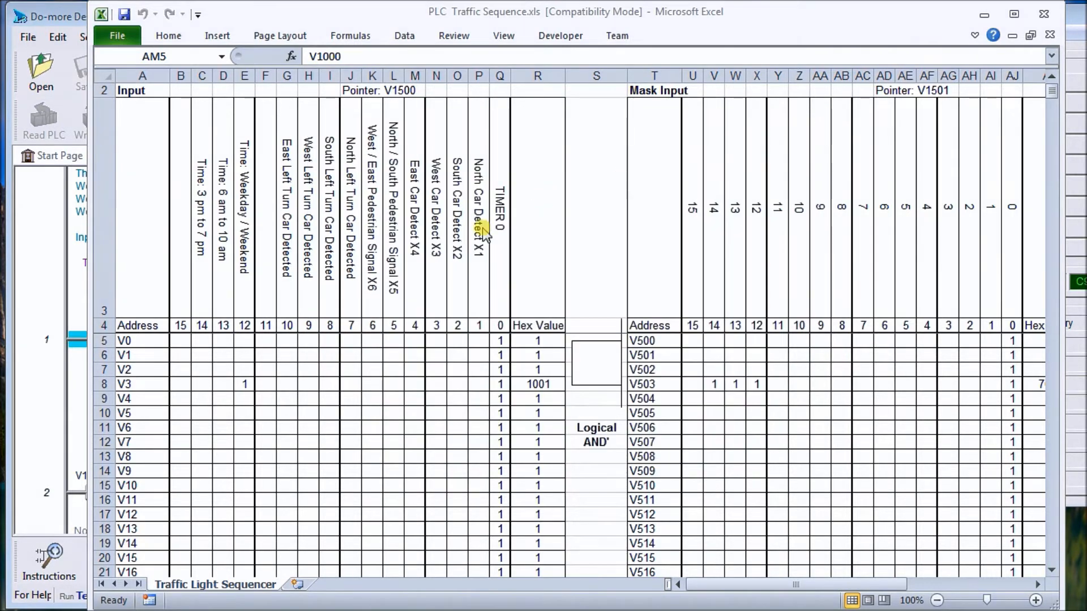
{"action": "mouse_move", "coordinate": [839, 589]}
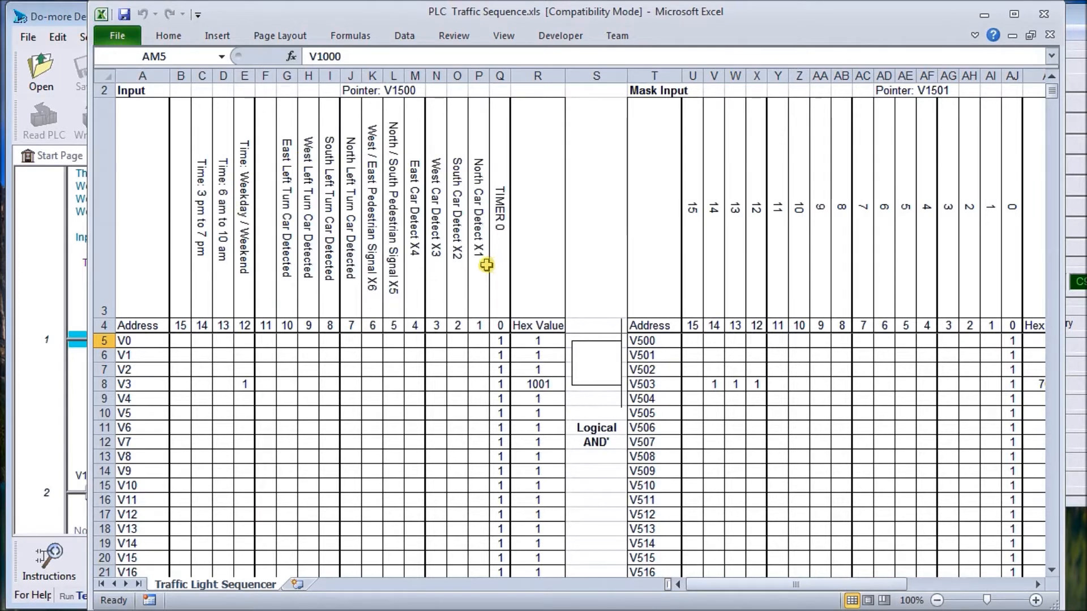
{"action": "mouse_move", "coordinate": [389, 267]}
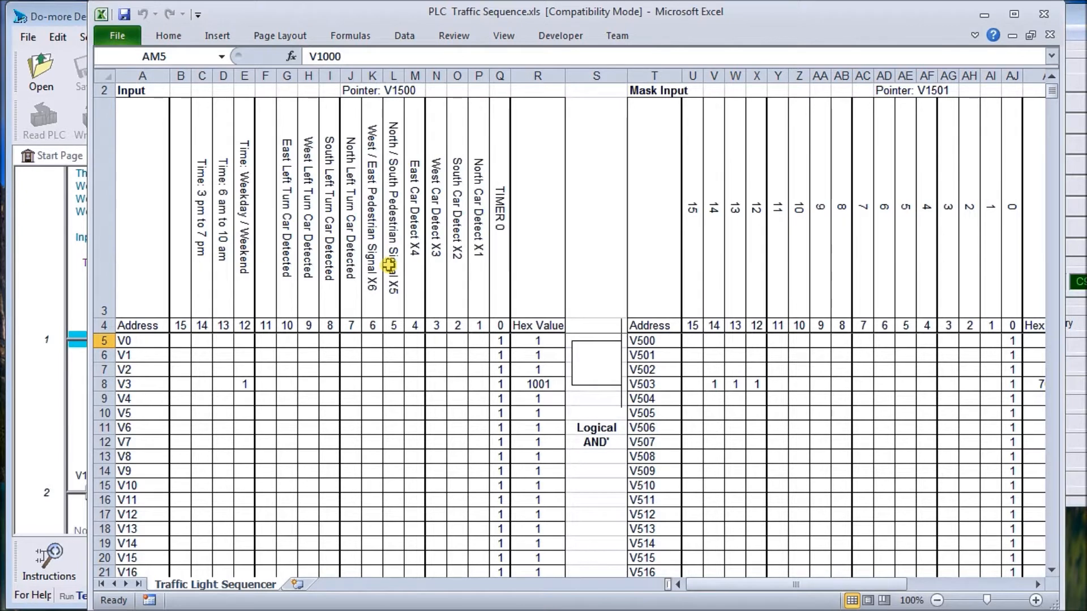
{"action": "mouse_move", "coordinate": [347, 240]}
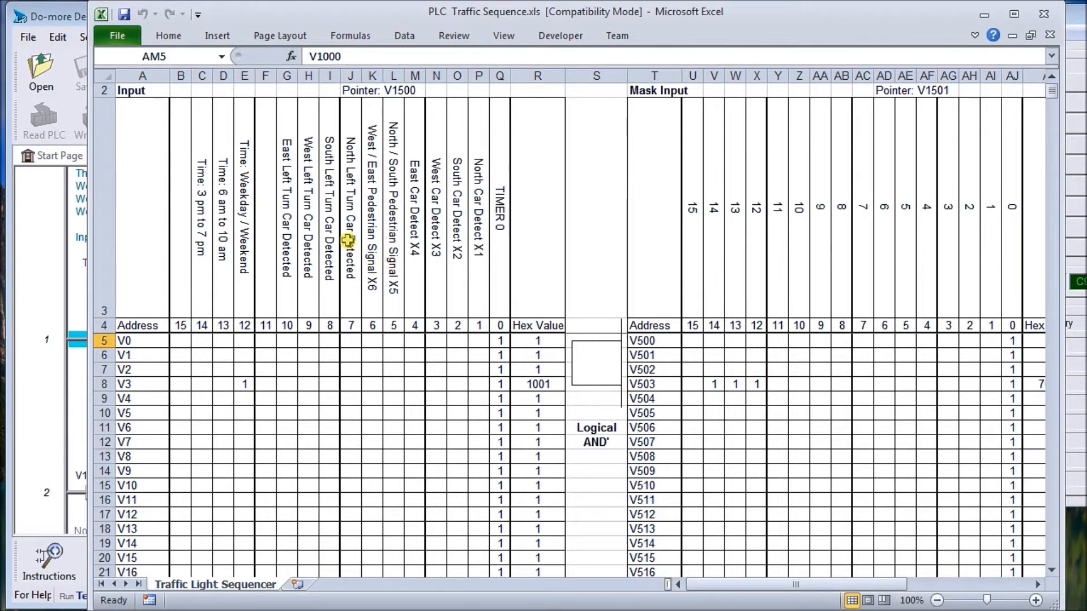
{"action": "mouse_move", "coordinate": [268, 245]}
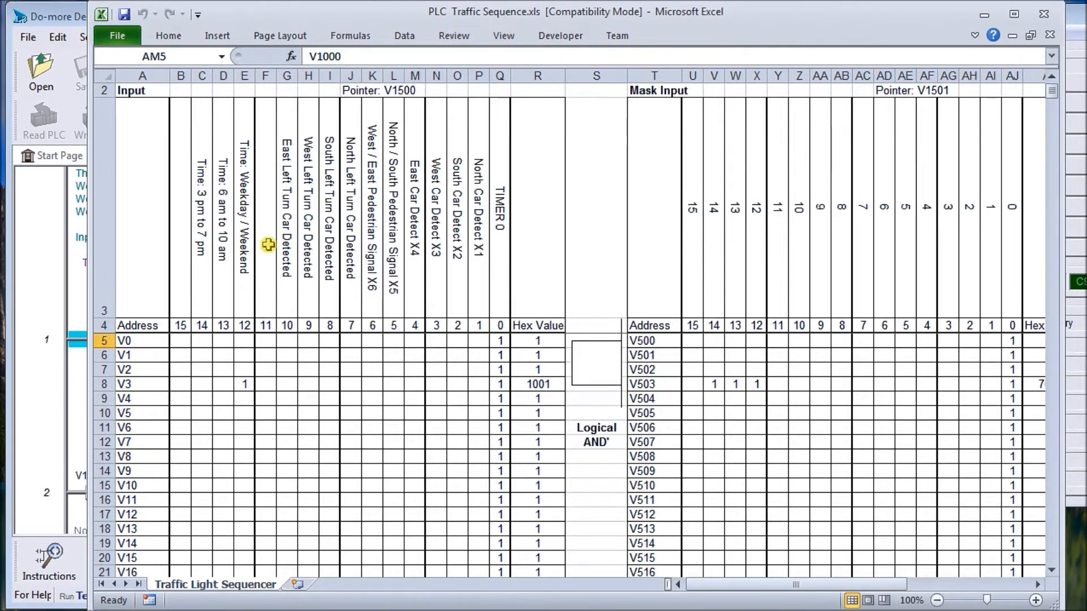
{"action": "mouse_move", "coordinate": [364, 350]}
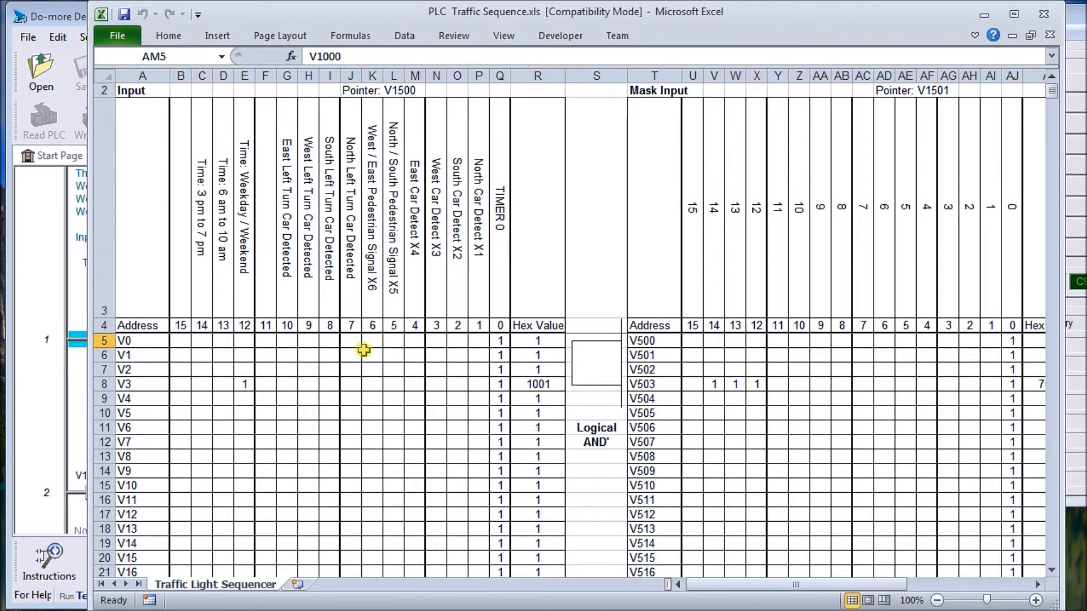
{"action": "mouse_move", "coordinate": [809, 576]}
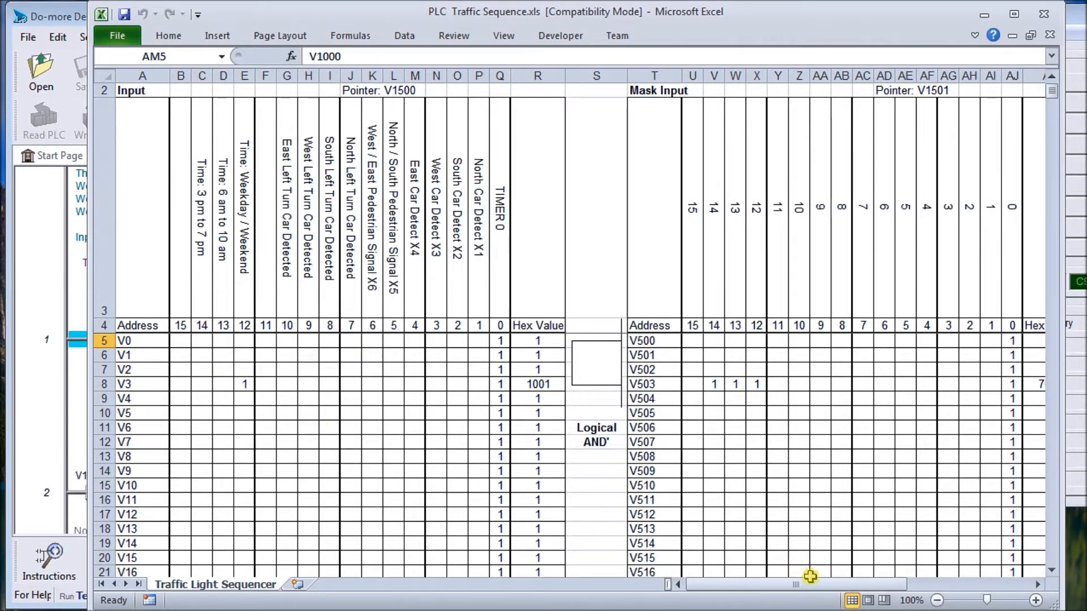
{"action": "scroll", "scroll_direction": "right", "scroll_amount": 3}
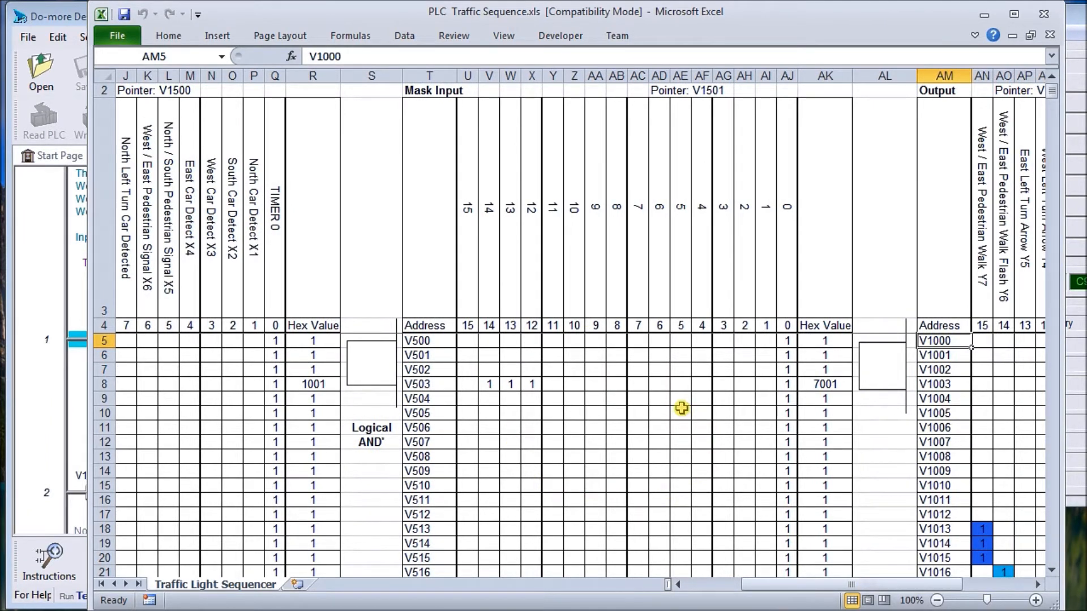
{"action": "mouse_move", "coordinate": [812, 550]}
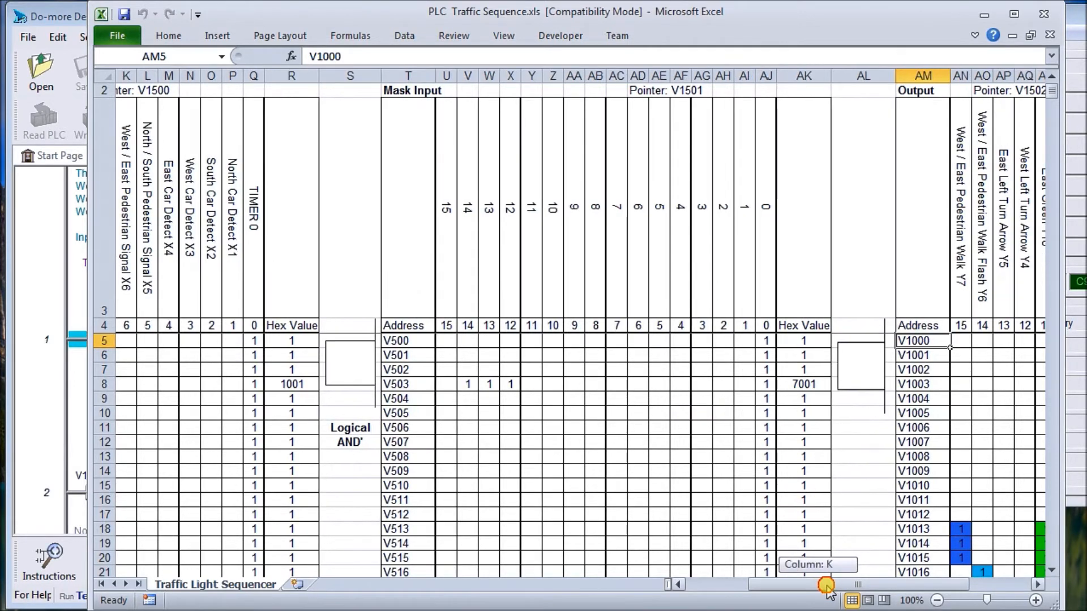
{"action": "scroll", "scroll_direction": "right", "scroll_amount": 3}
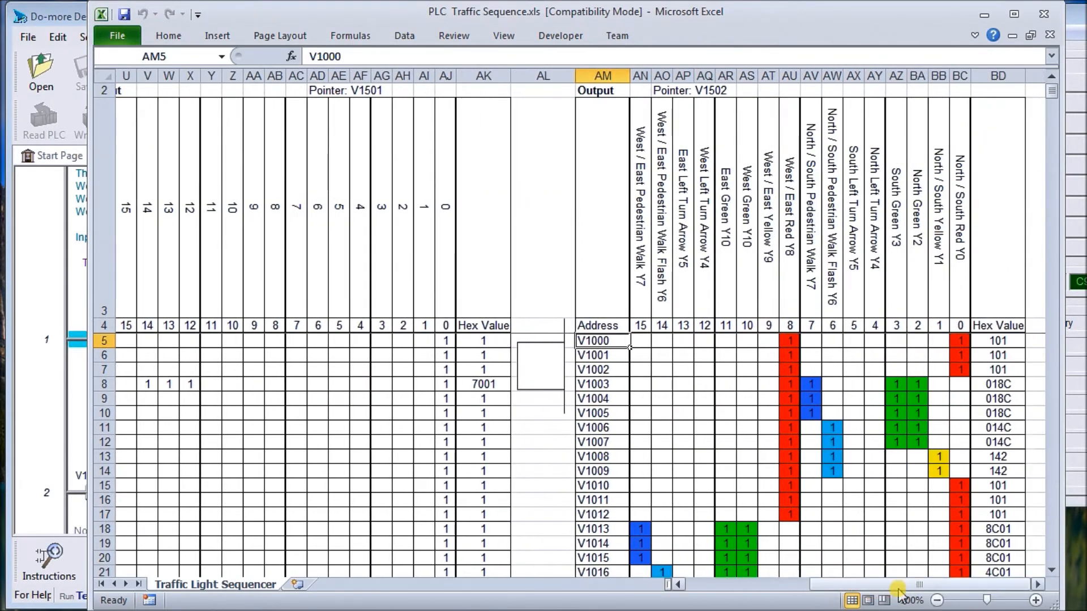
{"action": "mouse_move", "coordinate": [875, 365]}
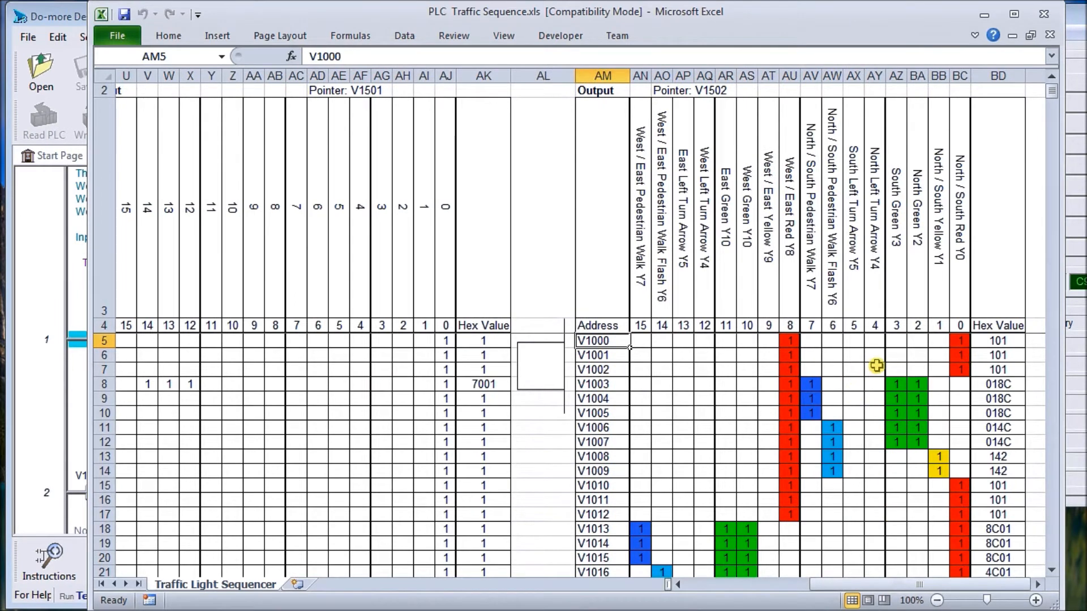
{"action": "mouse_move", "coordinate": [787, 360]}
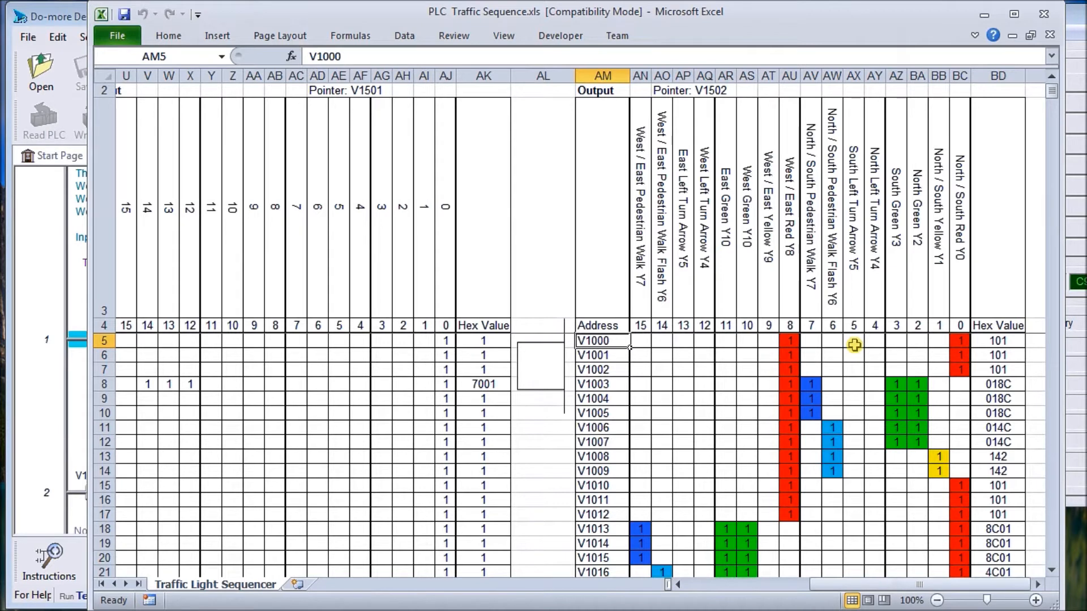
{"action": "mouse_move", "coordinate": [911, 389]}
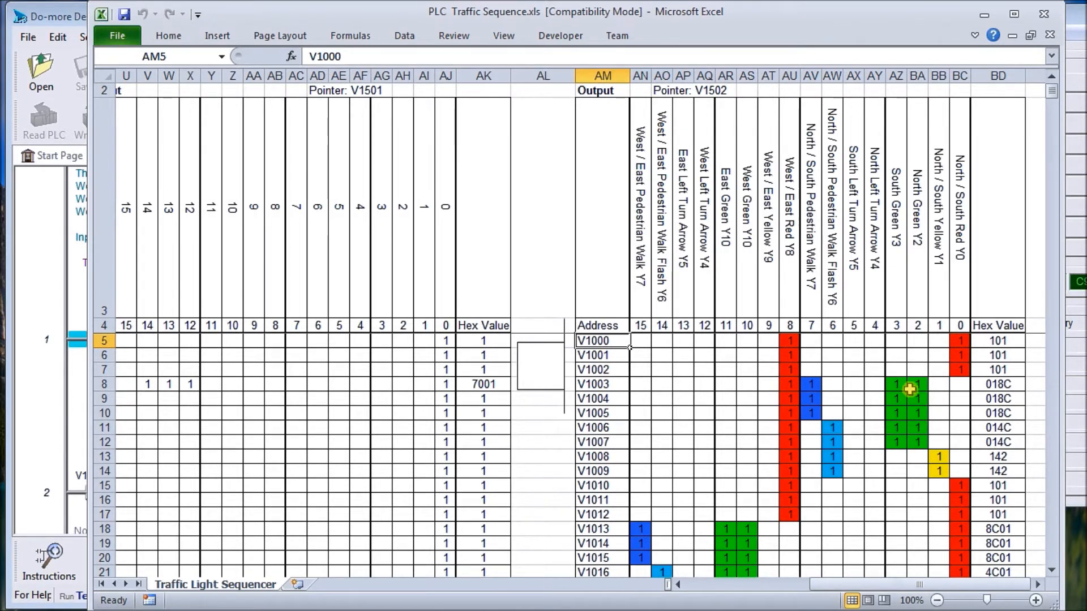
{"action": "mouse_move", "coordinate": [956, 369]}
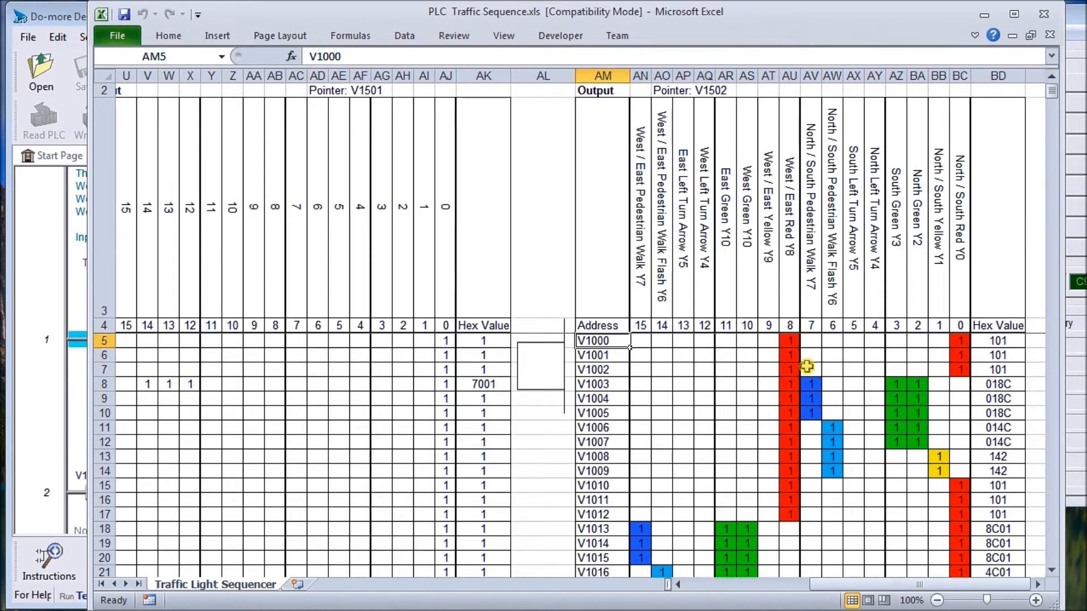
{"action": "mouse_move", "coordinate": [908, 379]}
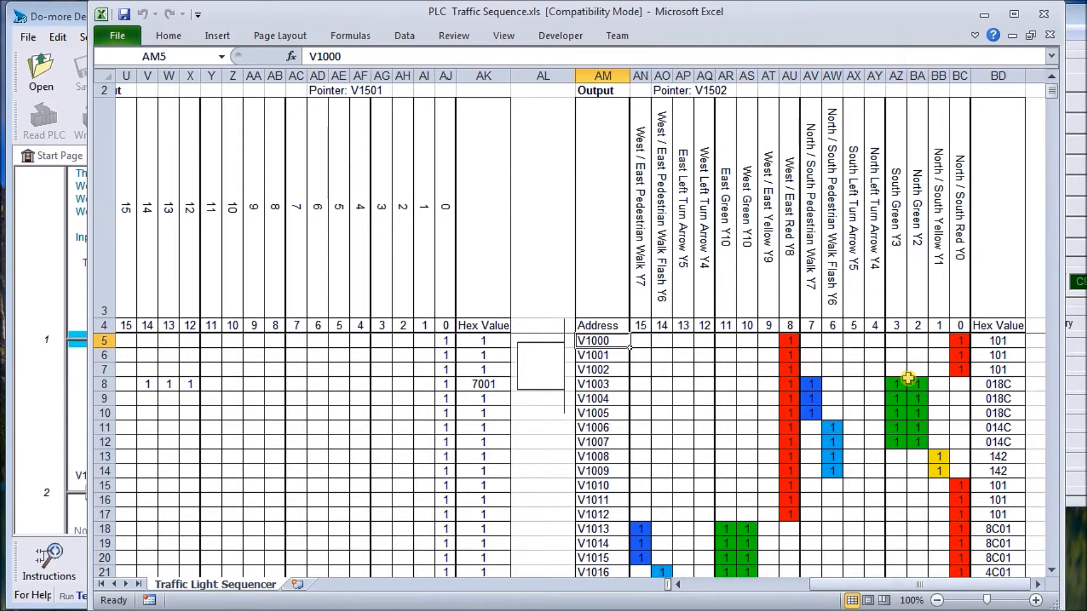
{"action": "mouse_move", "coordinate": [897, 434]}
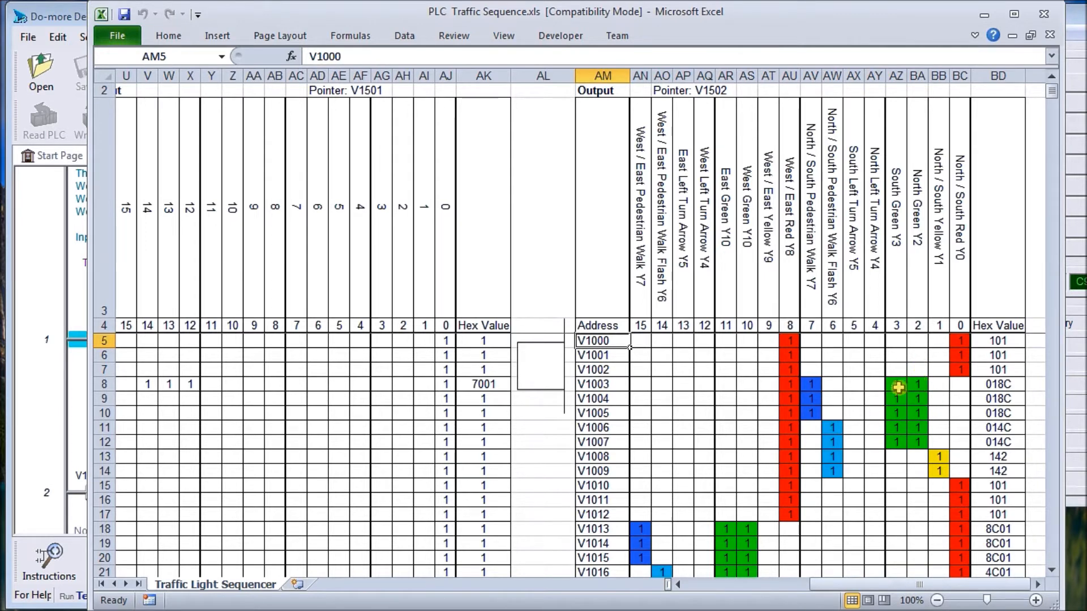
{"action": "mouse_move", "coordinate": [947, 471]}
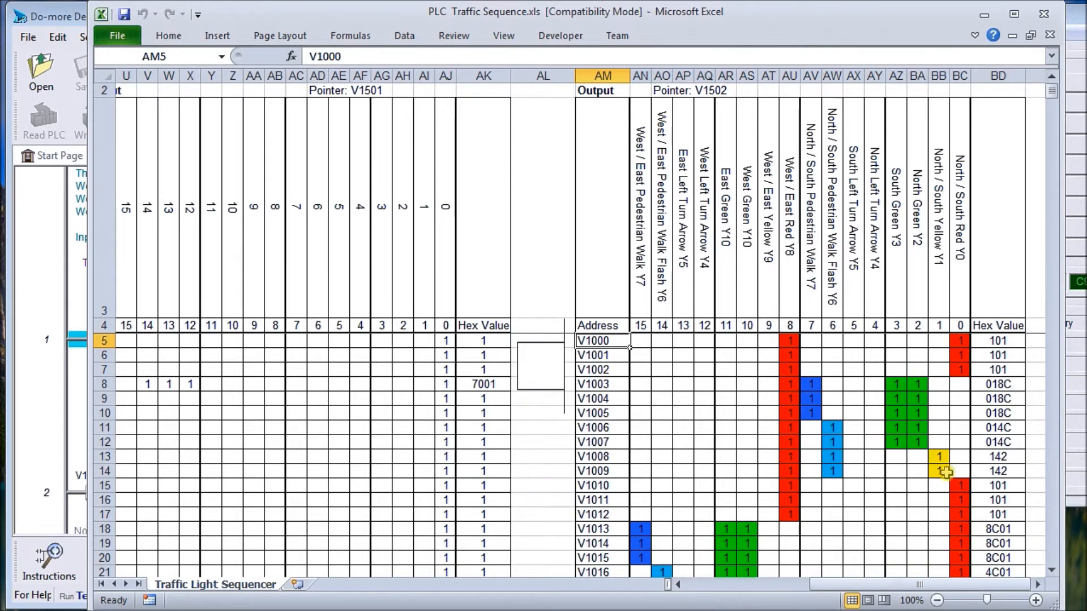
{"action": "mouse_move", "coordinate": [960, 492]}
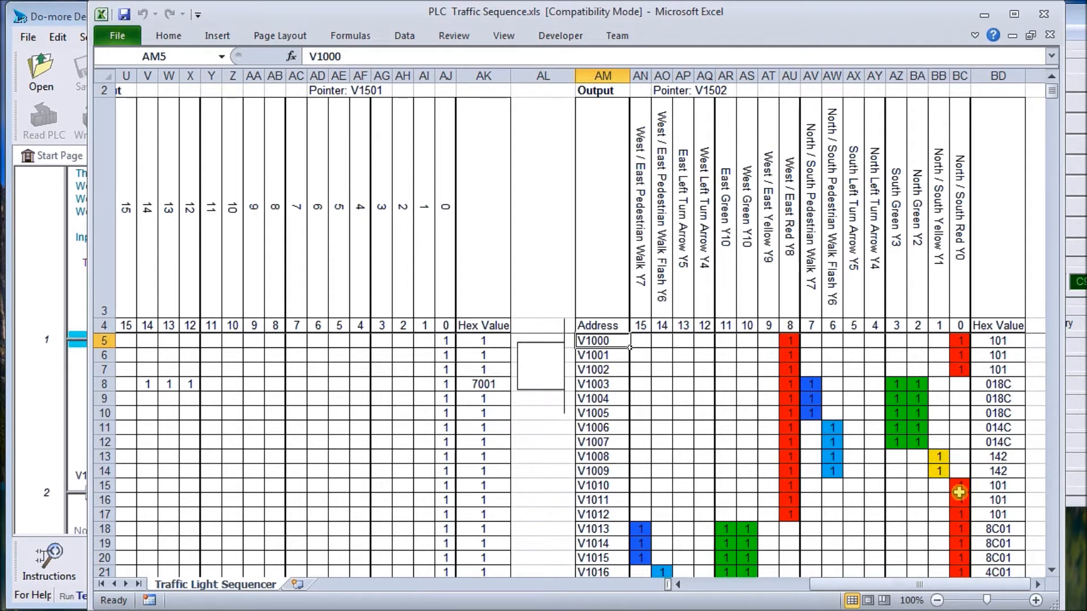
{"action": "scroll", "scroll_direction": "down", "scroll_amount": 3}
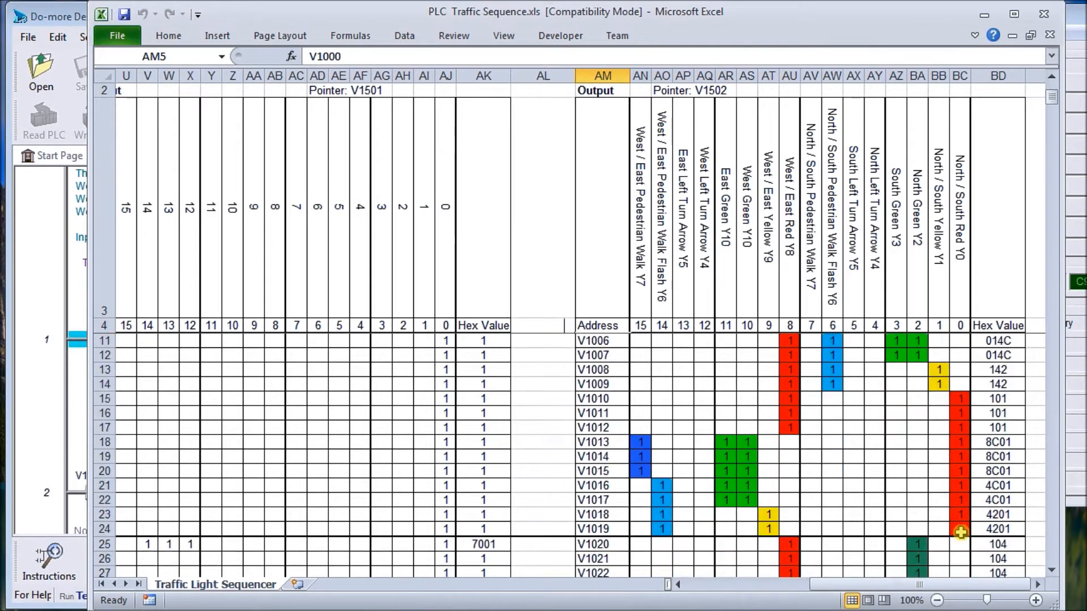
{"action": "scroll", "scroll_direction": "down", "scroll_amount": 3}
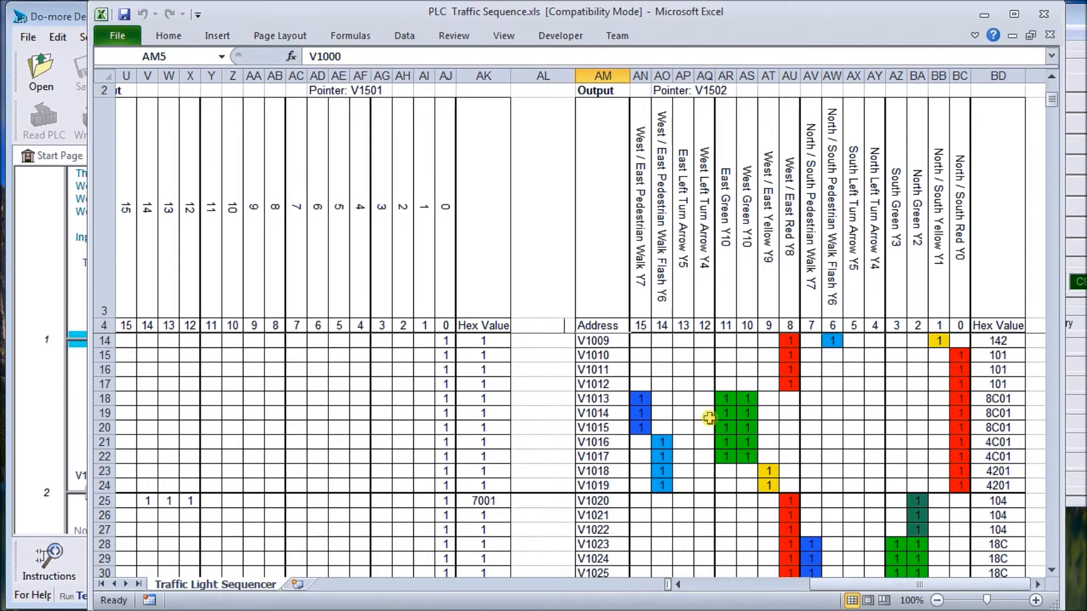
{"action": "mouse_move", "coordinate": [752, 441]}
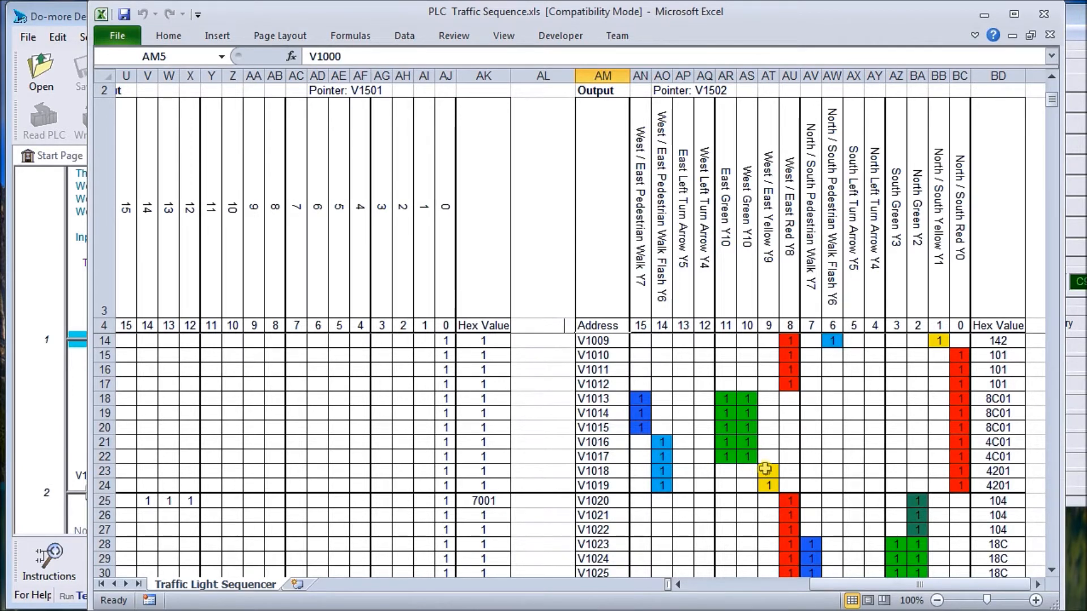
{"action": "scroll", "scroll_direction": "up", "scroll_amount": 3}
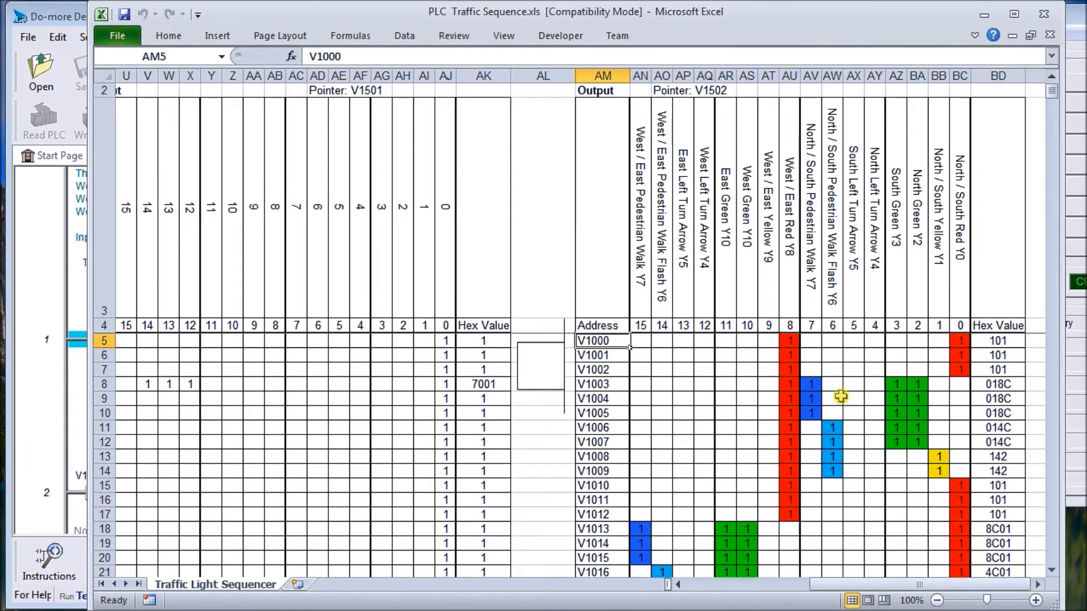
{"action": "mouse_move", "coordinate": [817, 387]}
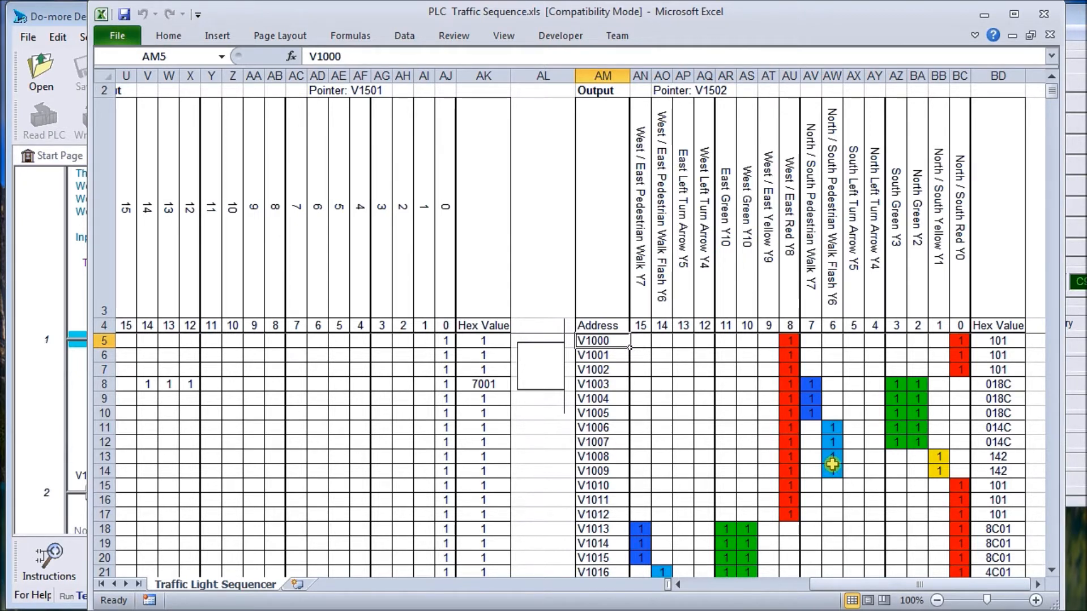
{"action": "scroll", "scroll_direction": "down", "scroll_amount": 3}
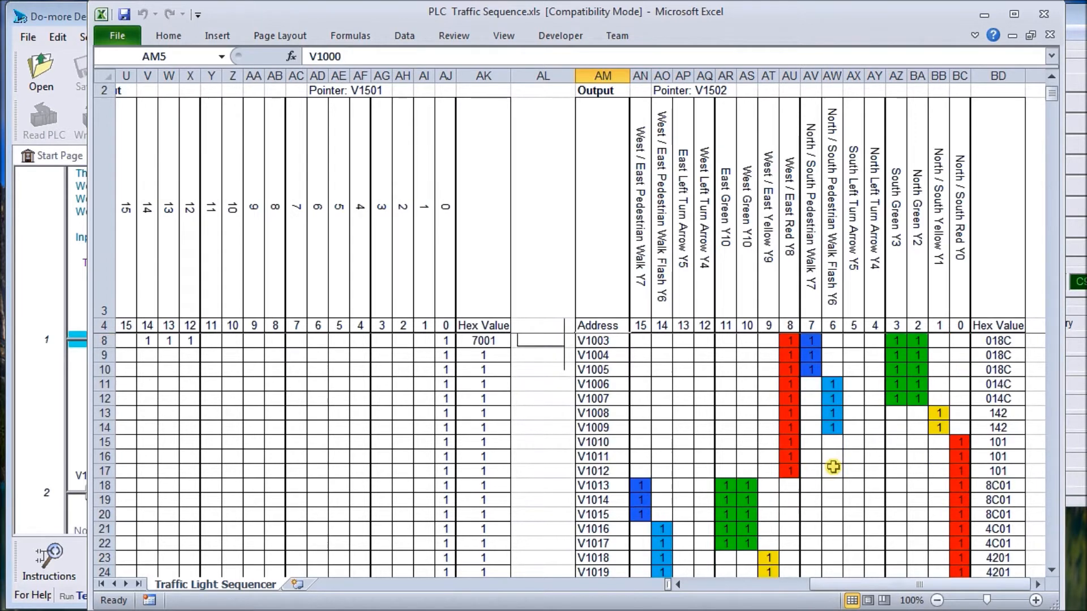
{"action": "scroll", "scroll_direction": "down", "scroll_amount": 3}
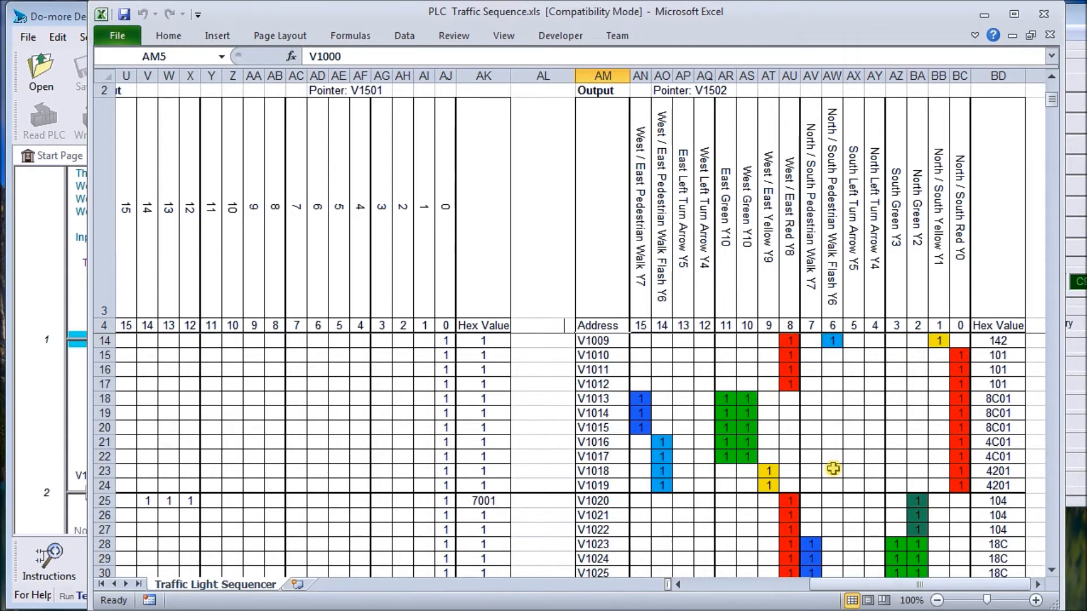
{"action": "scroll", "scroll_direction": "down", "scroll_amount": 3}
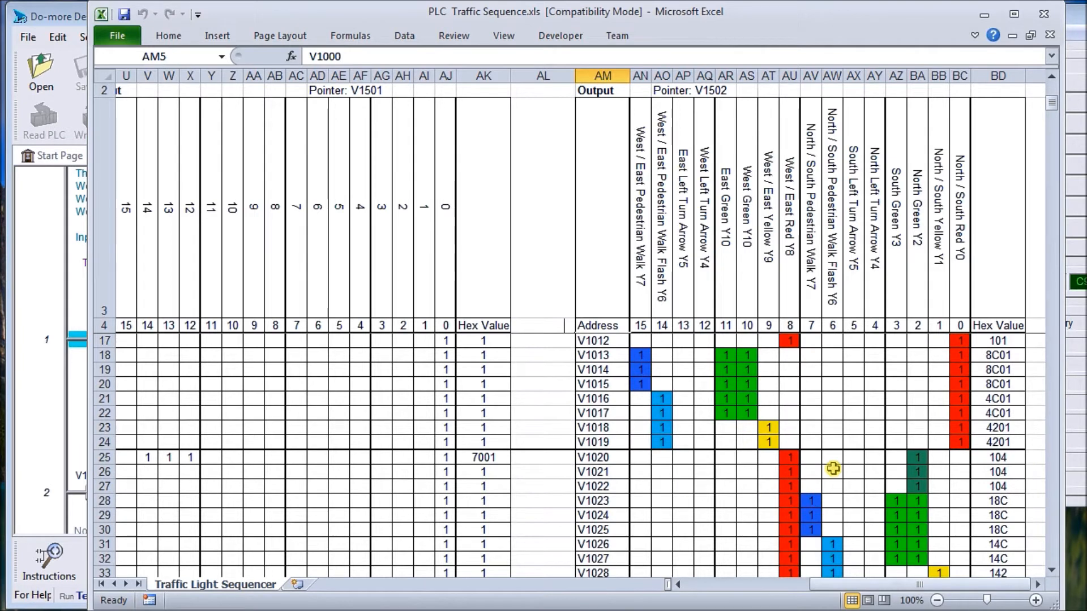
{"action": "scroll", "scroll_direction": "down", "scroll_amount": 3}
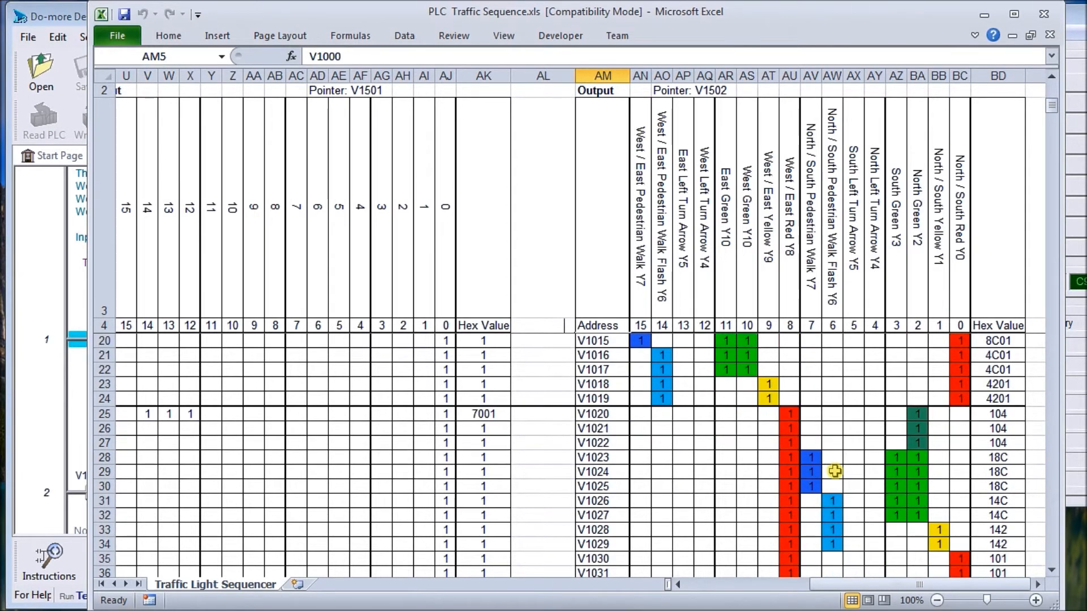
{"action": "scroll", "scroll_direction": "down", "scroll_amount": 3}
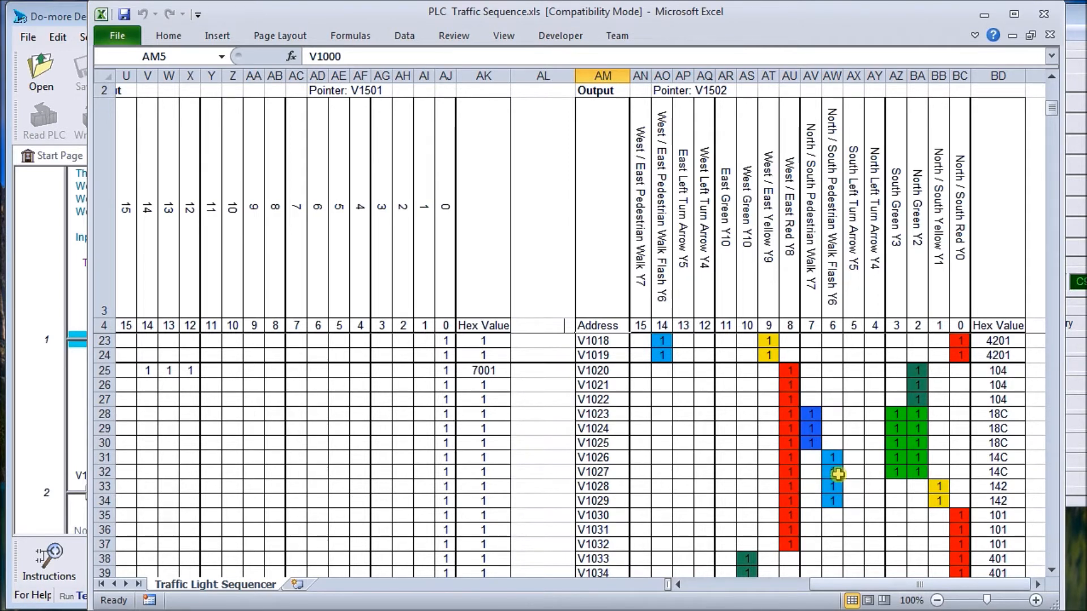
{"action": "mouse_move", "coordinate": [901, 372]}
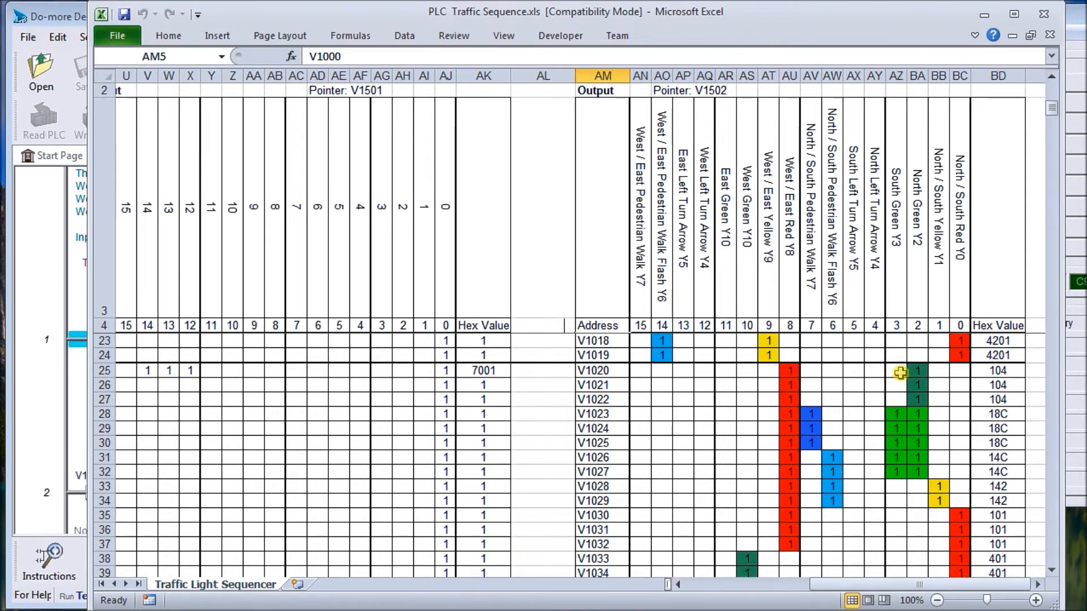
{"action": "mouse_move", "coordinate": [890, 467]}
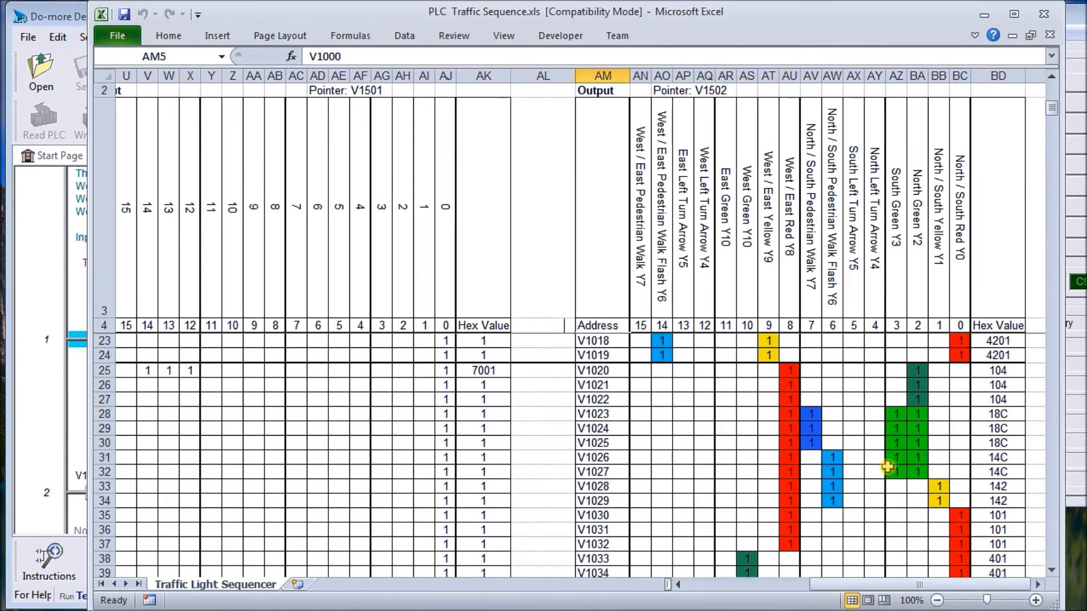
{"action": "mouse_move", "coordinate": [904, 378]}
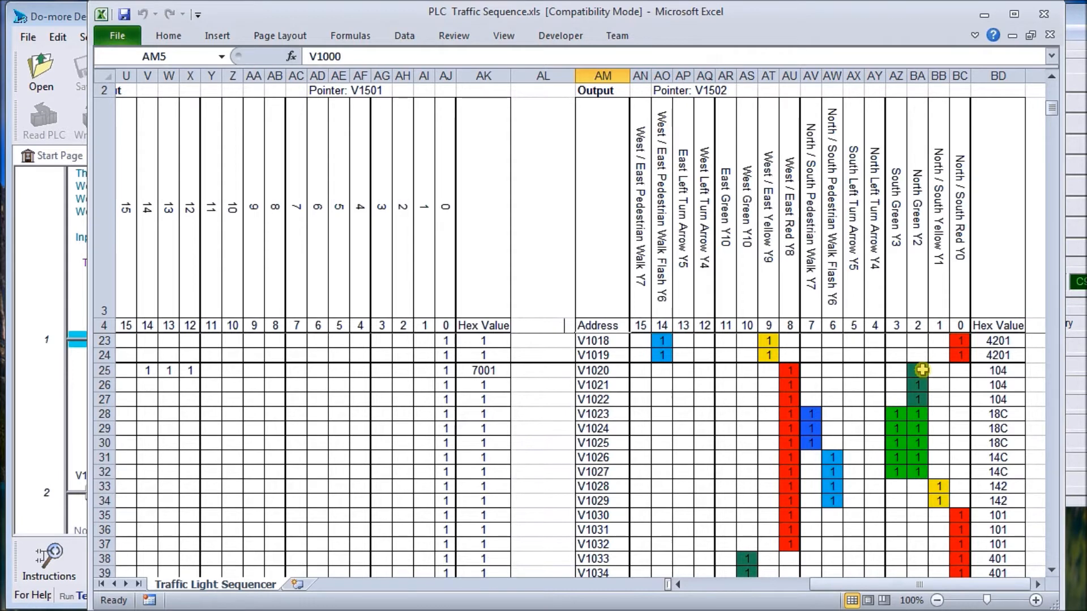
{"action": "mouse_move", "coordinate": [916, 401]}
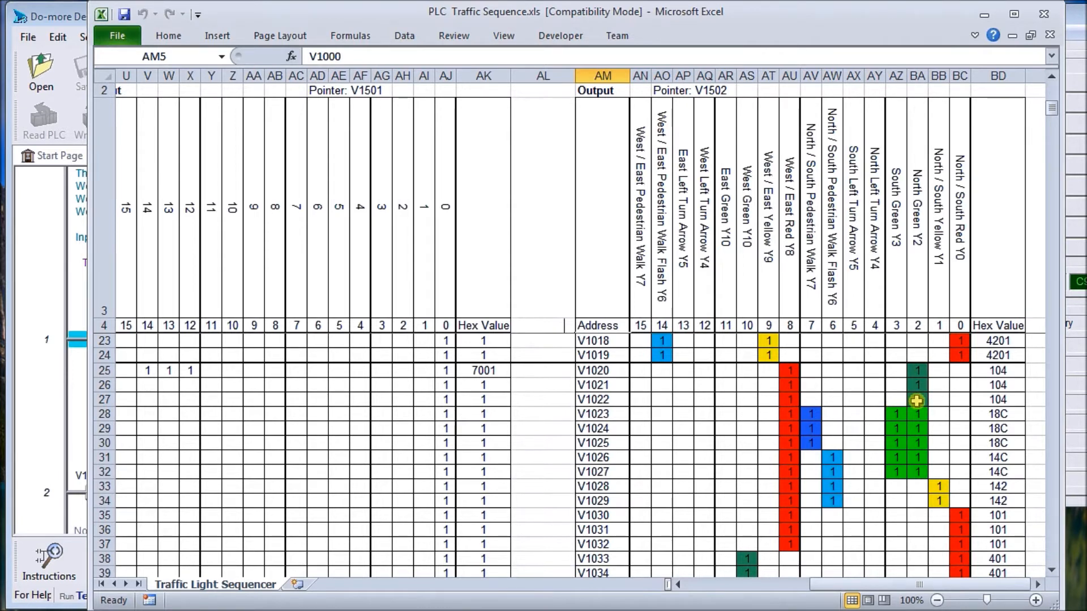
{"action": "mouse_move", "coordinate": [916, 427]}
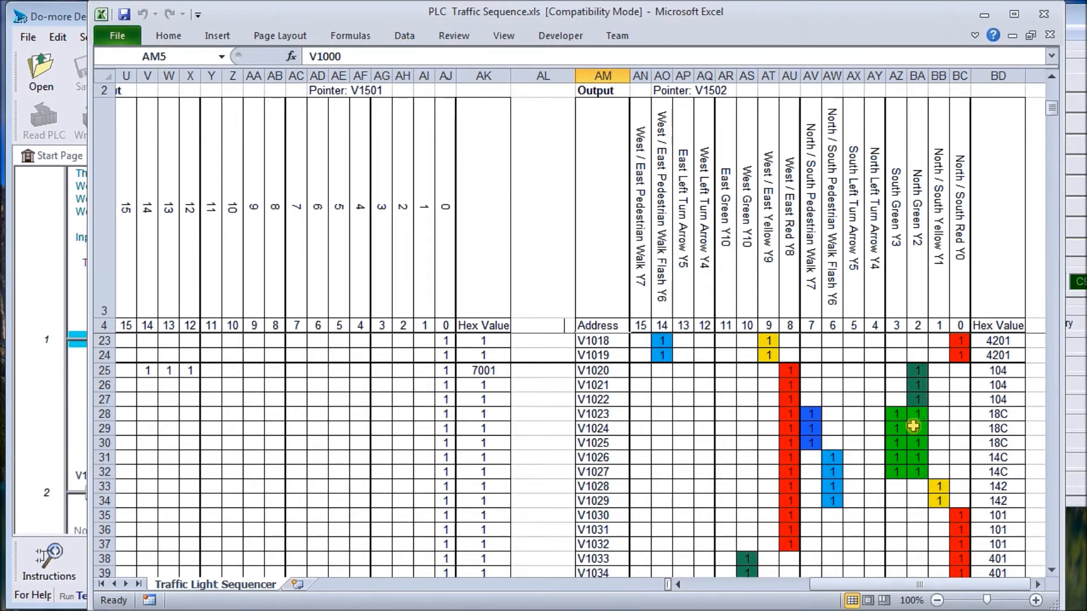
{"action": "scroll", "scroll_direction": "down", "scroll_amount": 3}
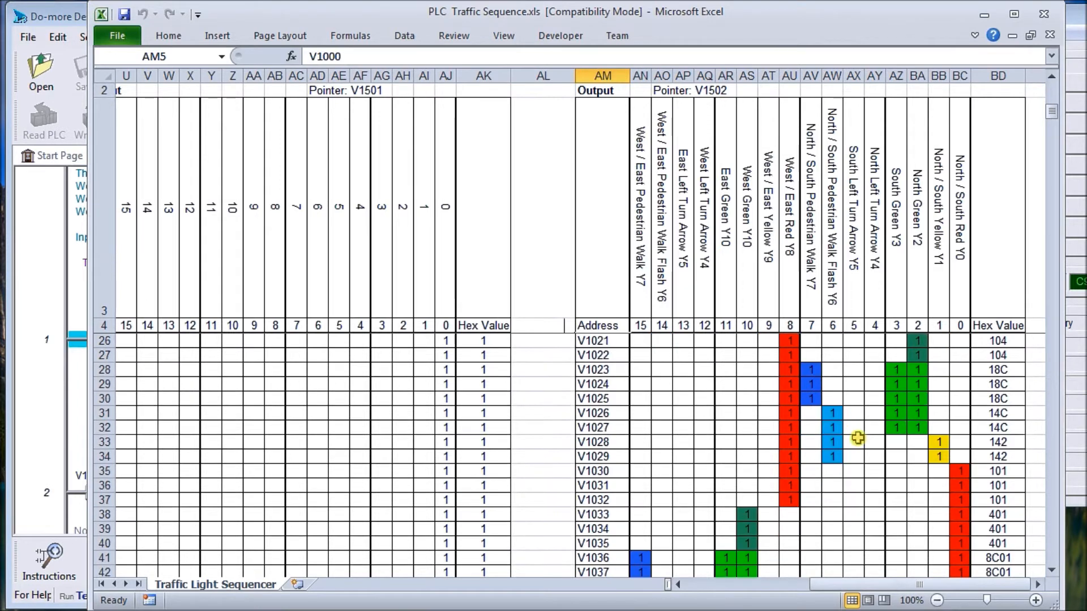
{"action": "mouse_move", "coordinate": [750, 511]}
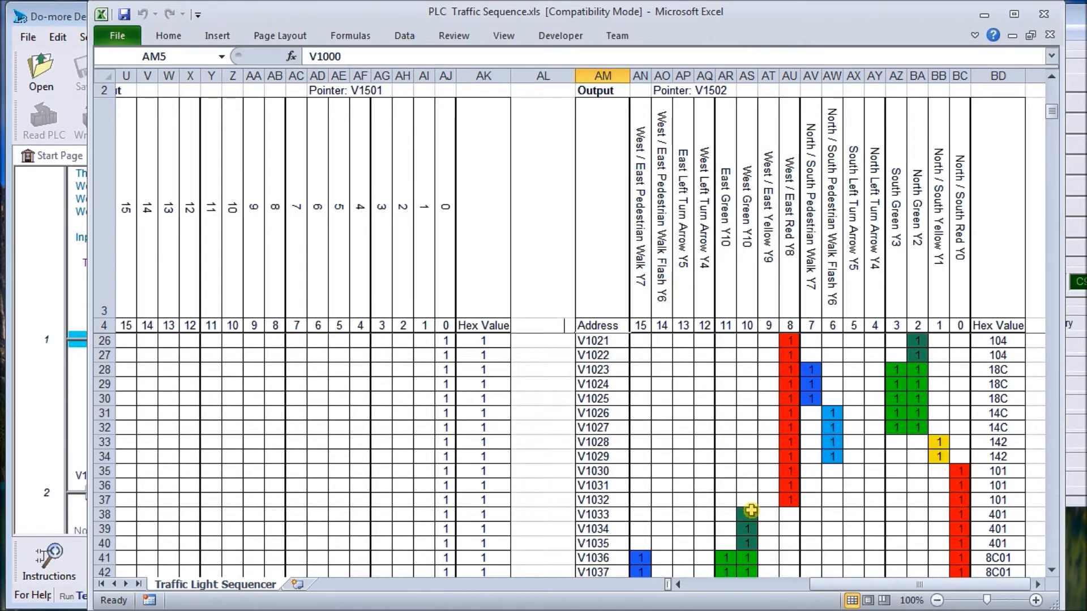
{"action": "mouse_move", "coordinate": [749, 529]}
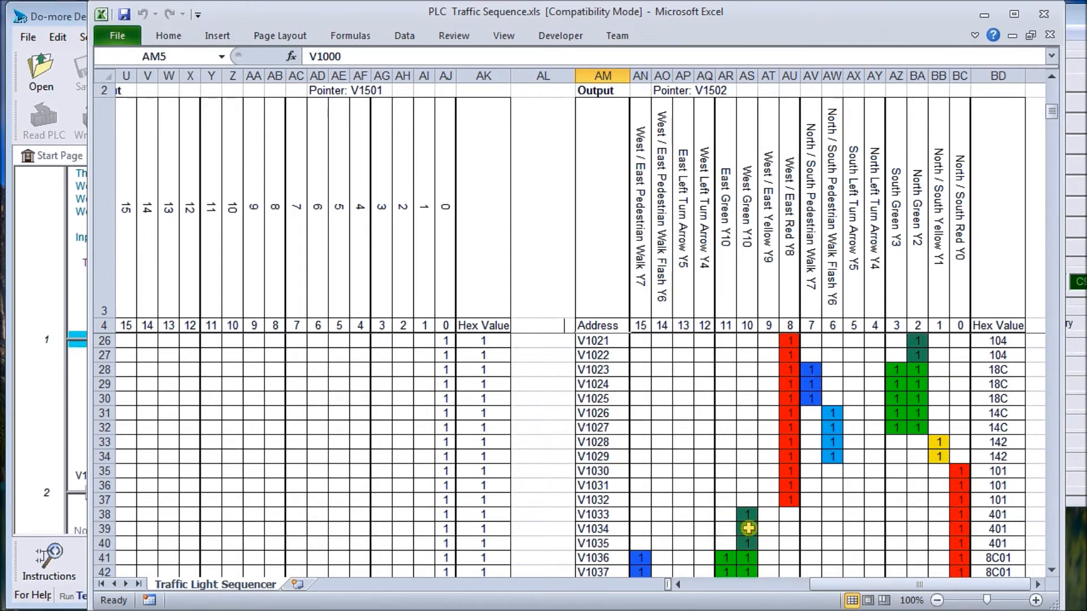
{"action": "scroll", "scroll_direction": "down", "scroll_amount": 3}
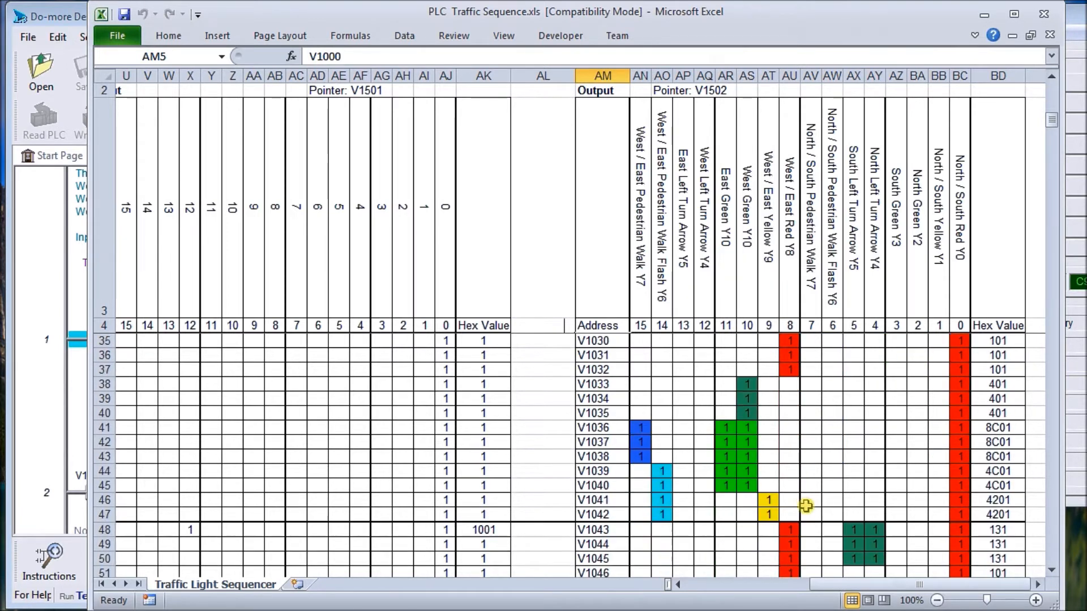
{"action": "scroll", "scroll_direction": "down", "scroll_amount": 3}
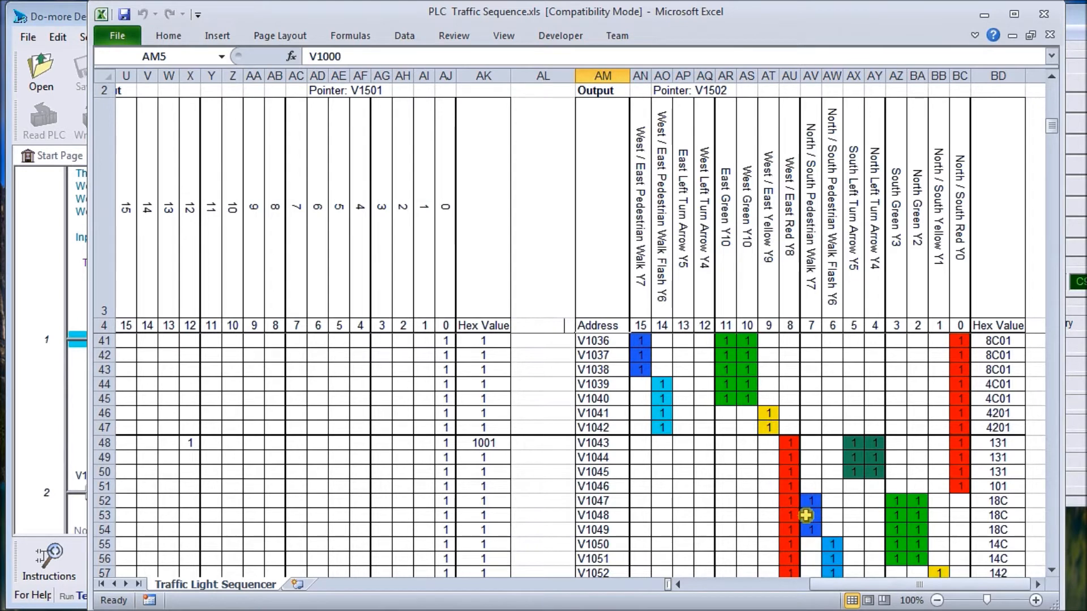
{"action": "scroll", "scroll_direction": "down", "scroll_amount": 3}
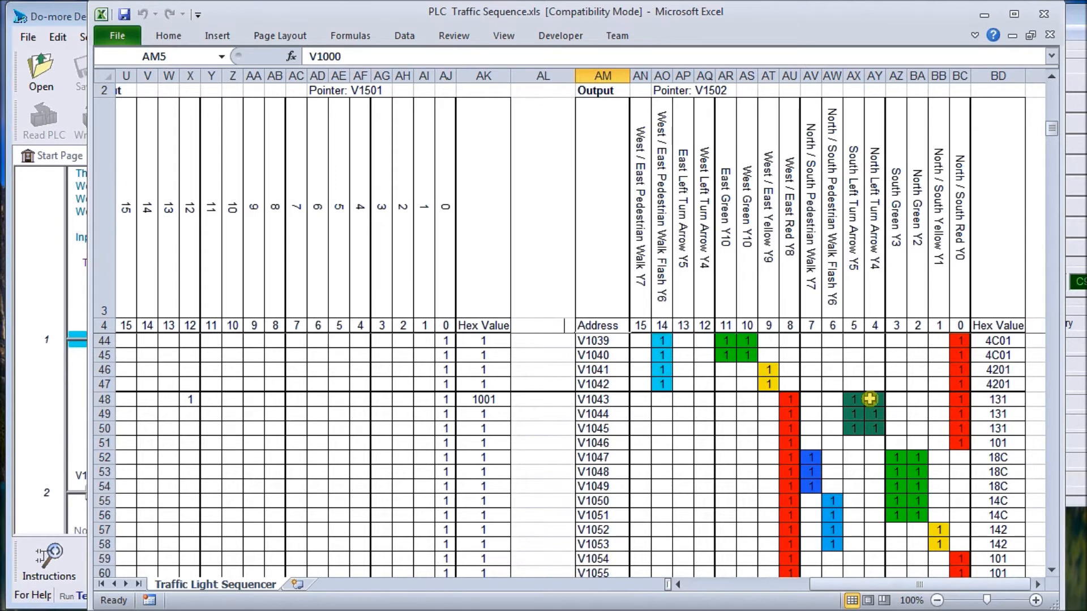
{"action": "mouse_move", "coordinate": [868, 428]}
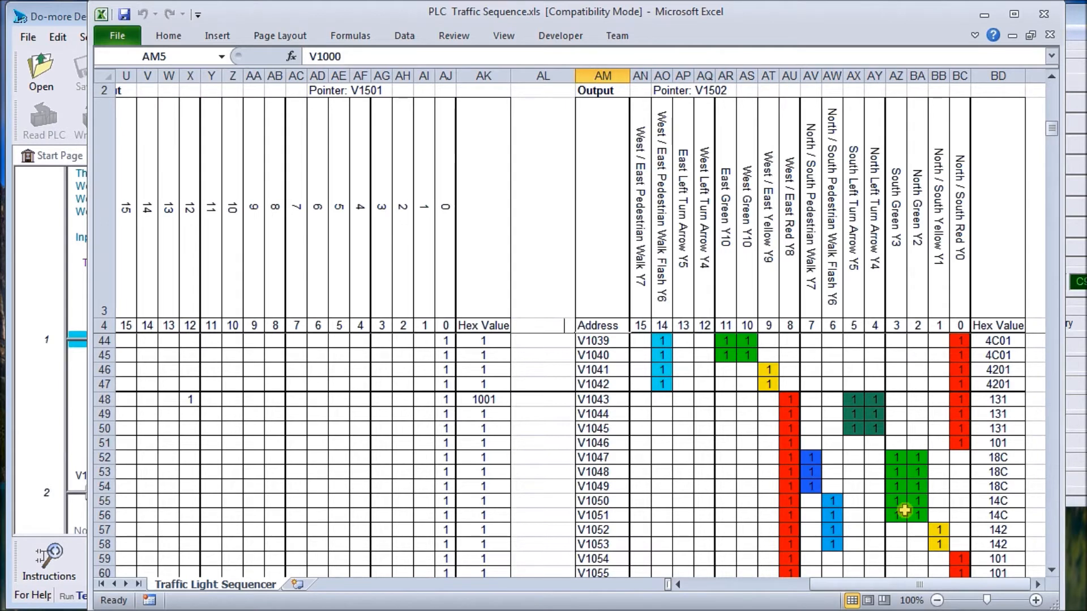
{"action": "mouse_move", "coordinate": [817, 441]}
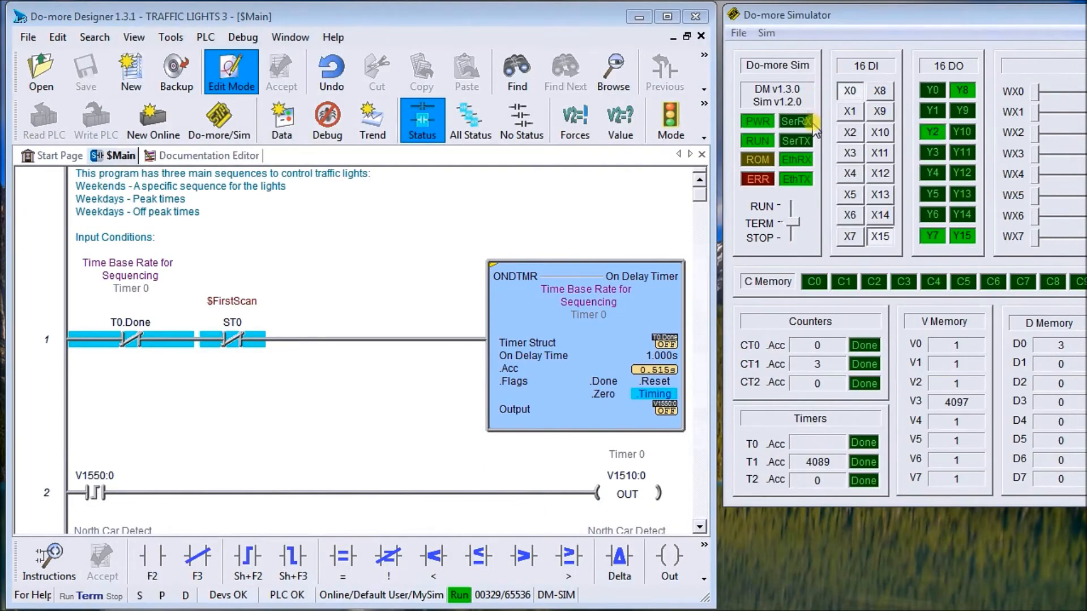
{"action": "mouse_move", "coordinate": [845, 109]}
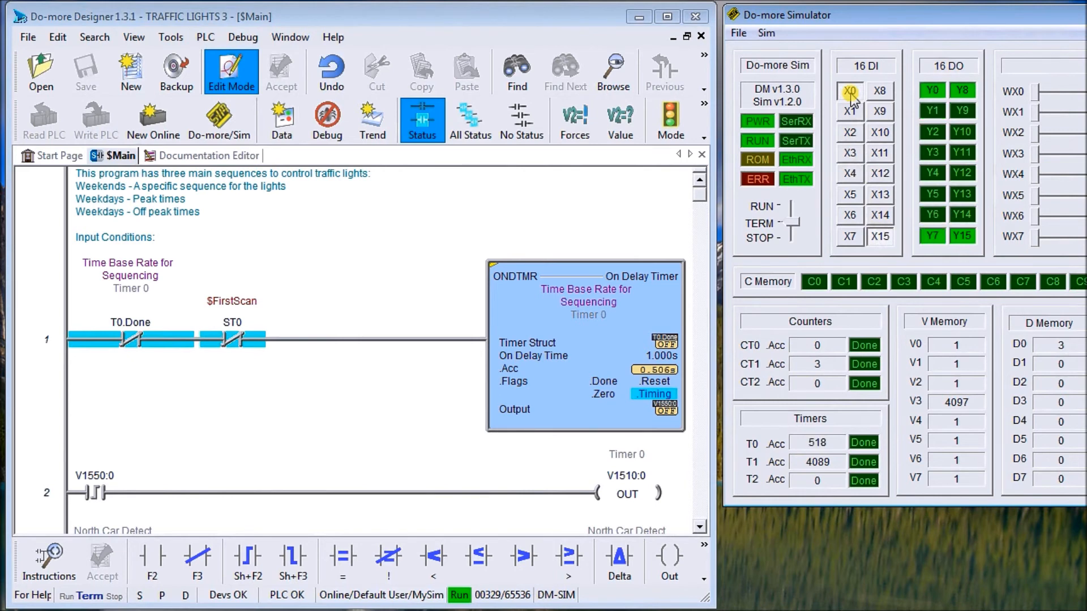
{"action": "mouse_move", "coordinate": [932, 202]}
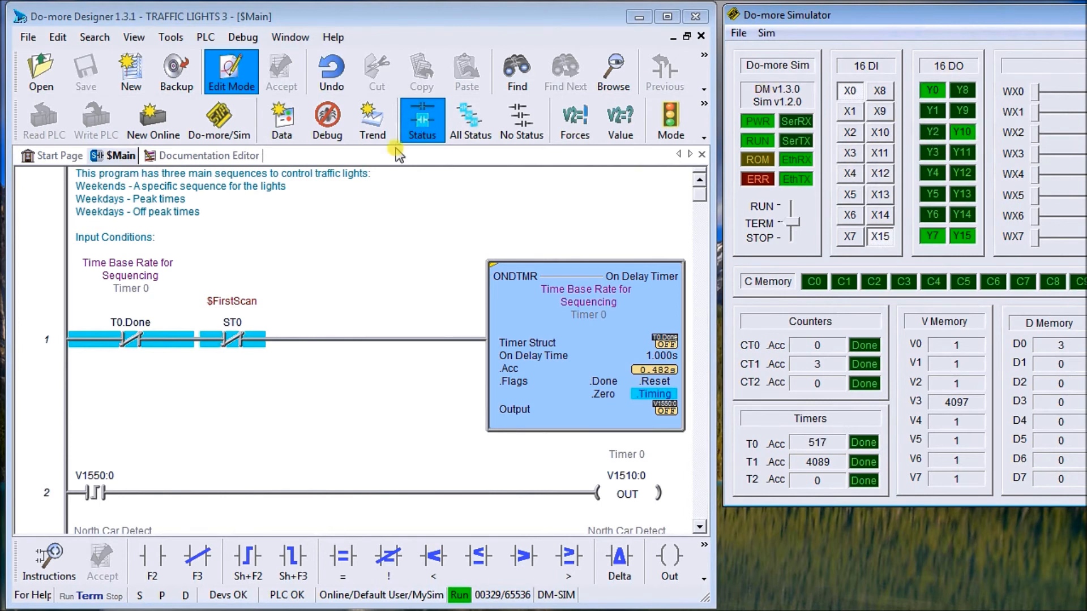
{"action": "mouse_move", "coordinate": [347, 242]}
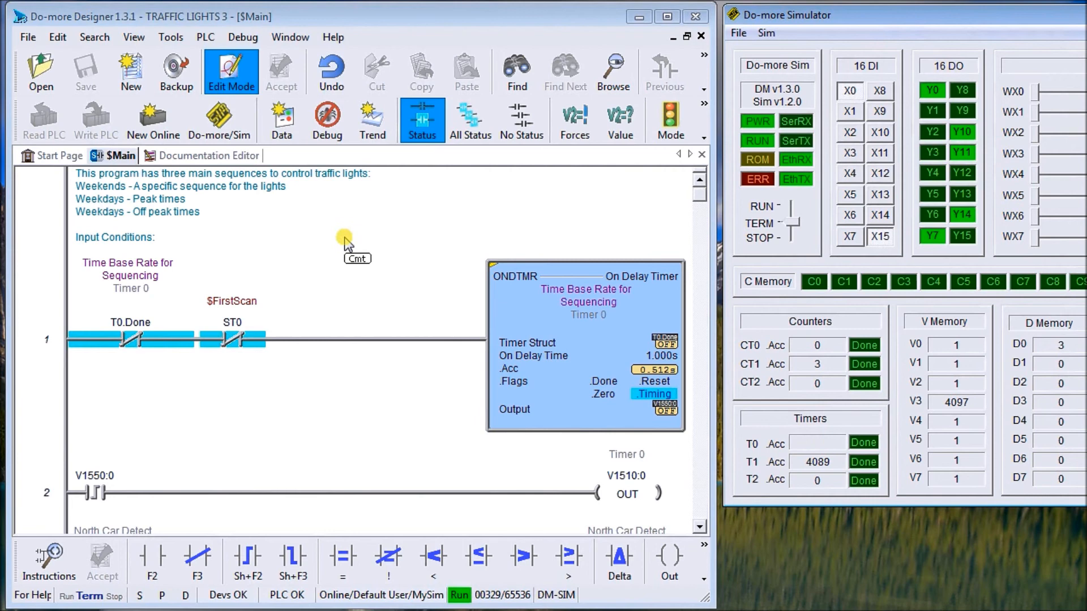
{"action": "mouse_move", "coordinate": [354, 281]}
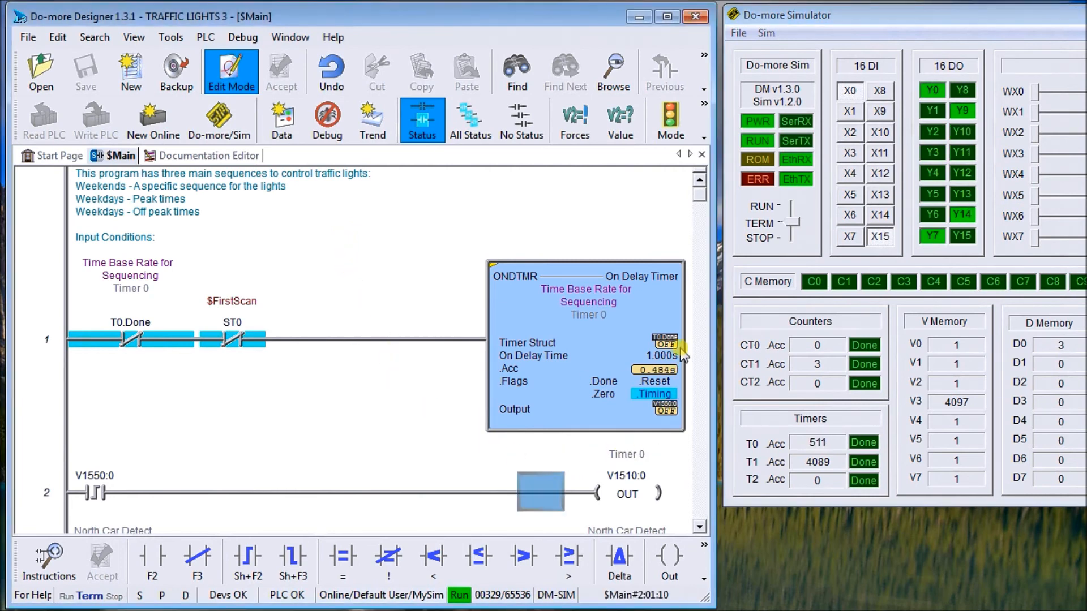
{"action": "mouse_move", "coordinate": [457, 409]}
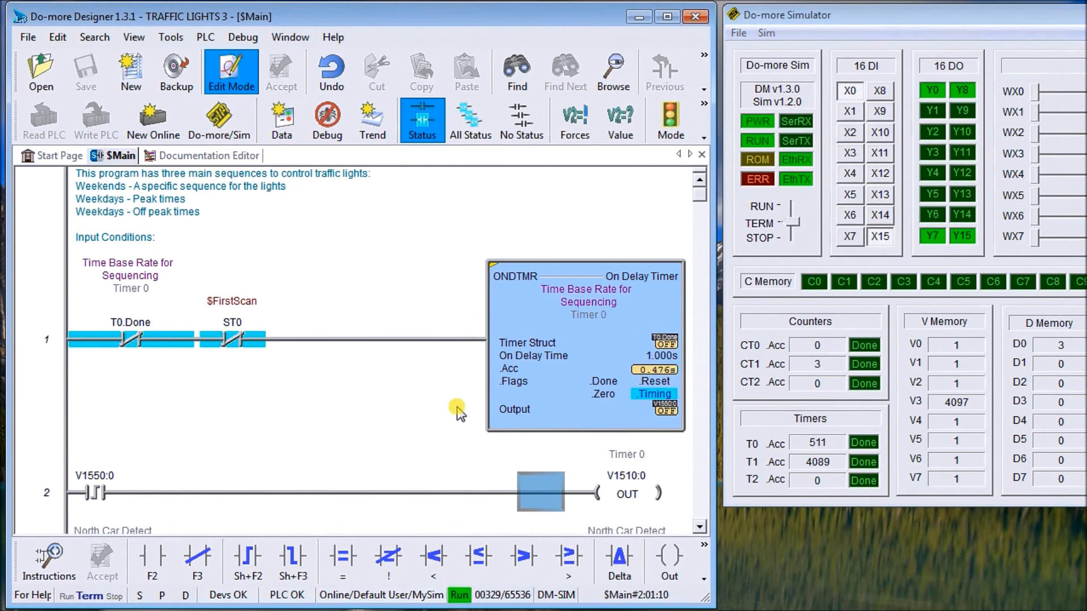
{"action": "scroll", "scroll_direction": "down", "scroll_amount": 3}
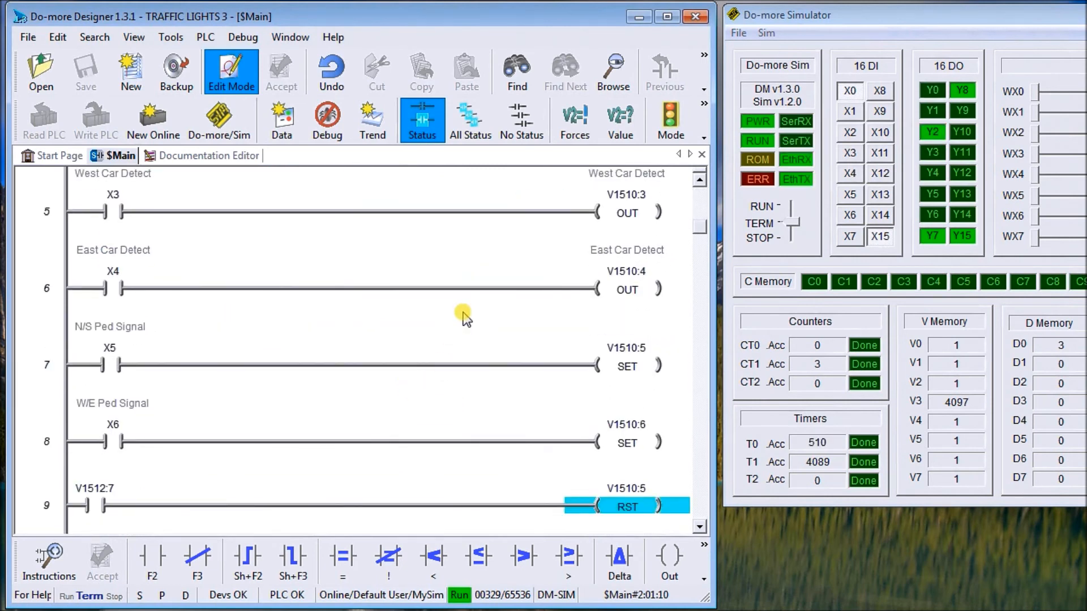
{"action": "scroll", "scroll_direction": "down", "scroll_amount": 3}
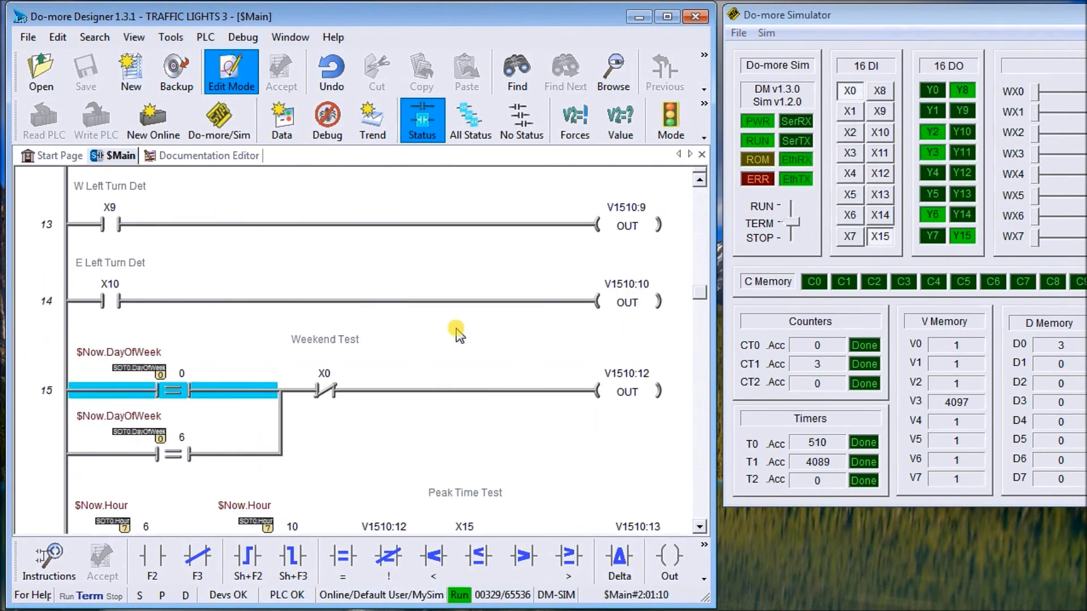
{"action": "scroll", "scroll_direction": "down", "scroll_amount": 3}
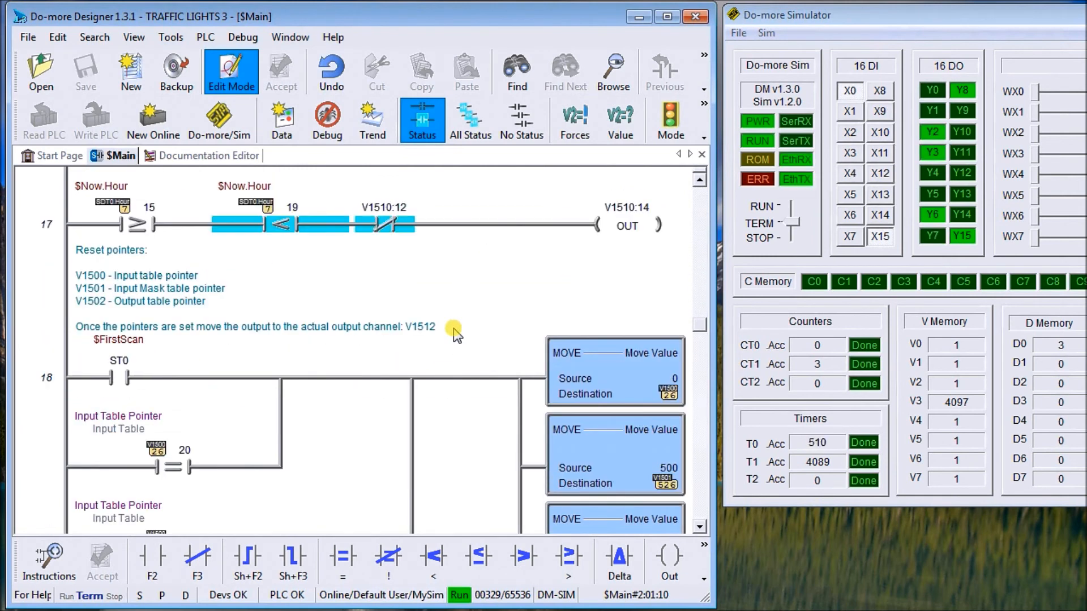
{"action": "scroll", "scroll_direction": "down", "scroll_amount": 3}
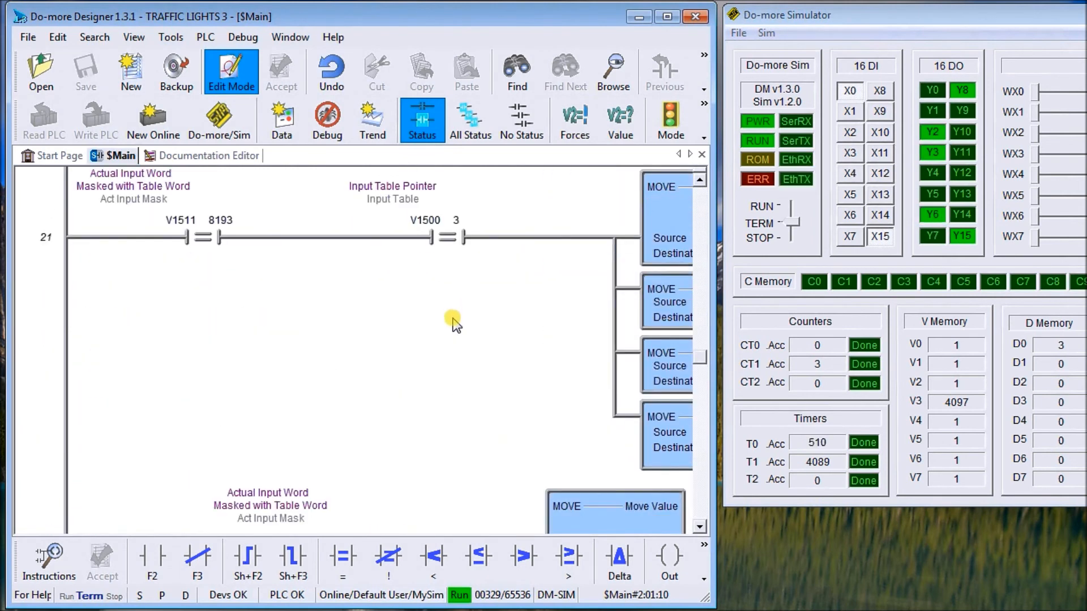
{"action": "scroll", "scroll_direction": "down", "scroll_amount": 3}
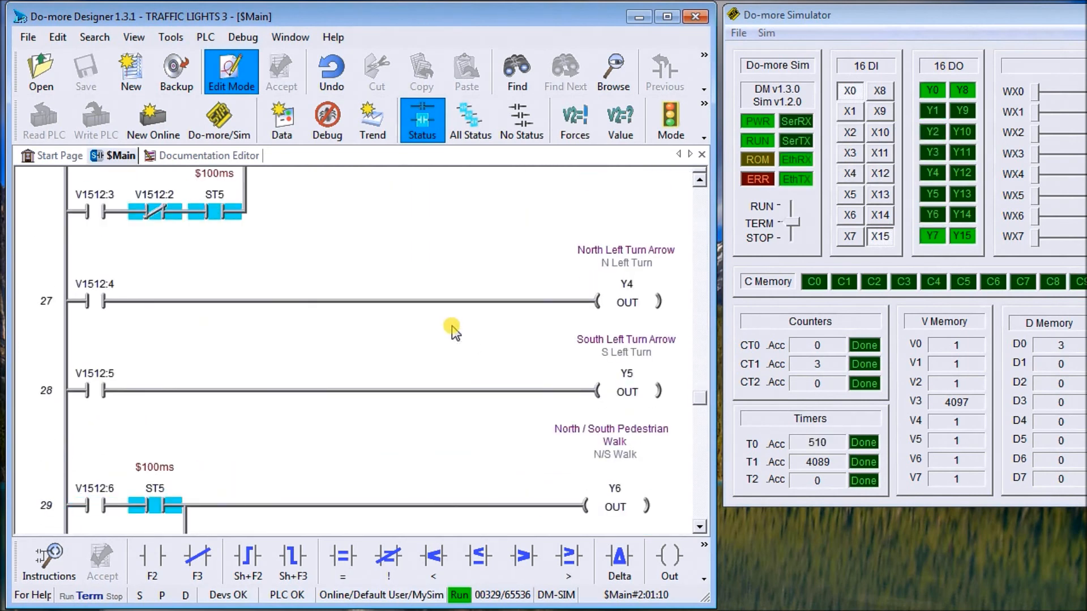
{"action": "scroll", "scroll_direction": "down", "scroll_amount": 3}
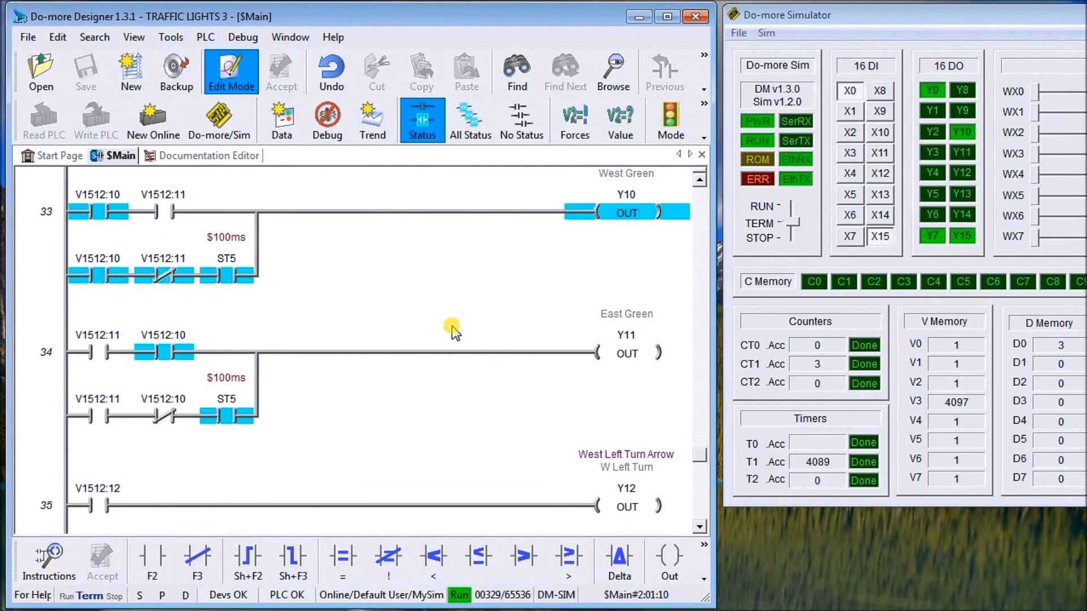
{"action": "scroll", "scroll_direction": "down", "scroll_amount": 3}
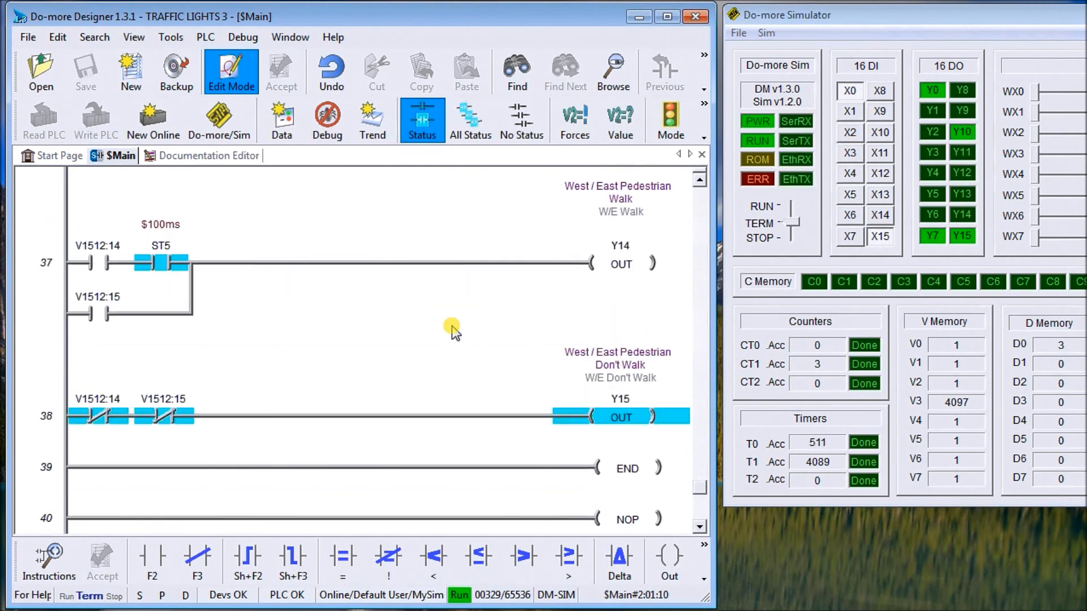
{"action": "scroll", "scroll_direction": "up", "scroll_amount": 3}
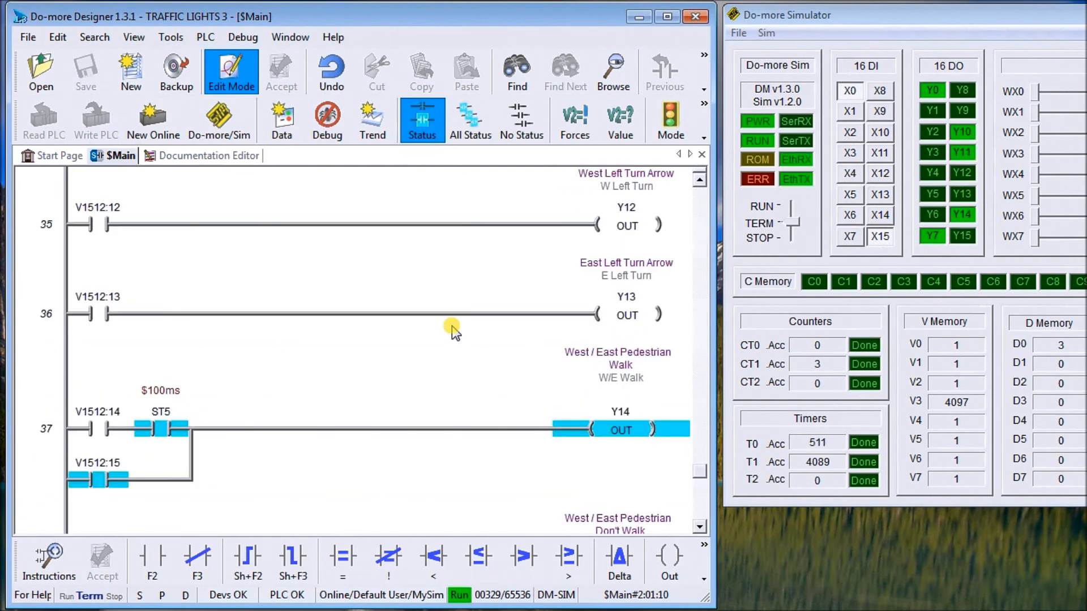